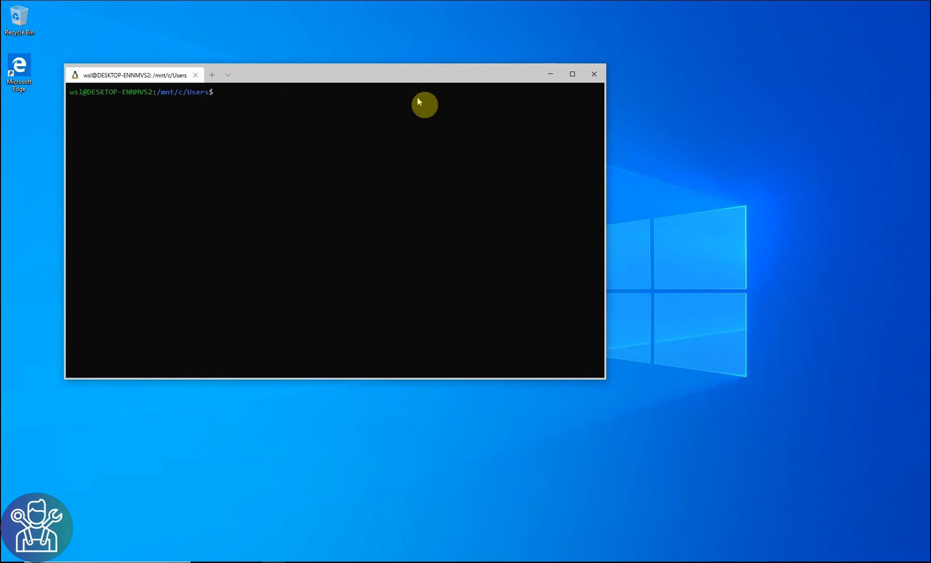
# Download Notepad++ 7.8.1 from TechSpot and run its installer past Choose Components.
pyautogui.write('n')
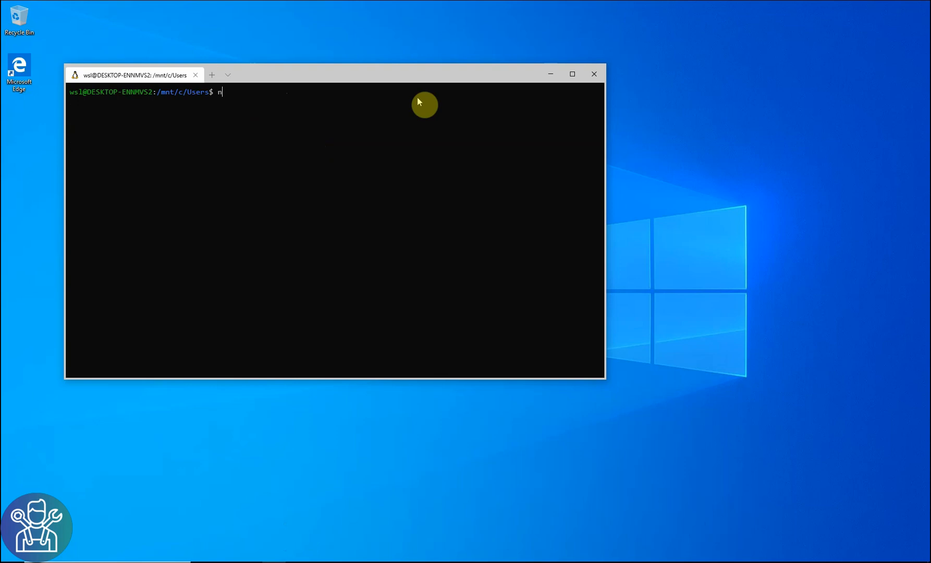
pyautogui.write('ano')
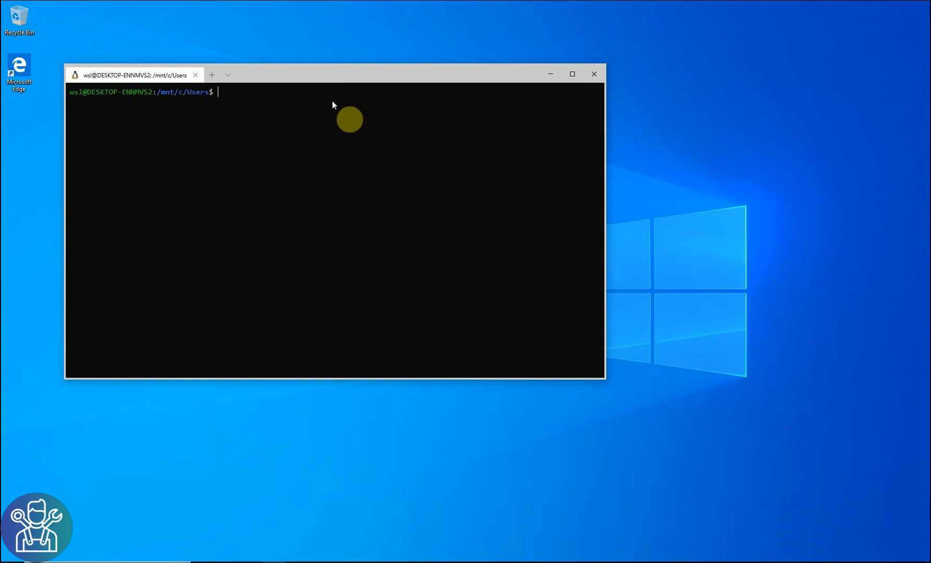
pyautogui.moveTo(239, 478)
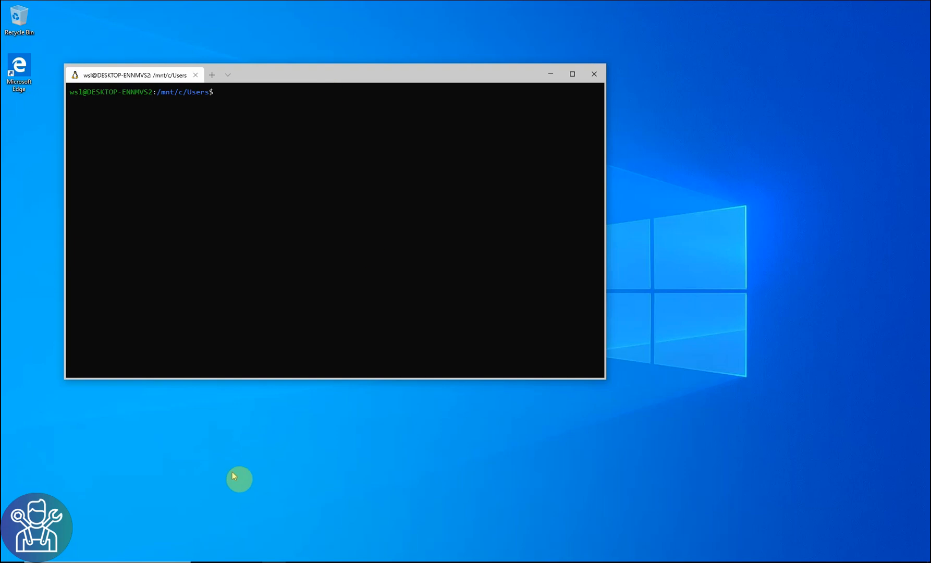
pyautogui.moveTo(114, 506)
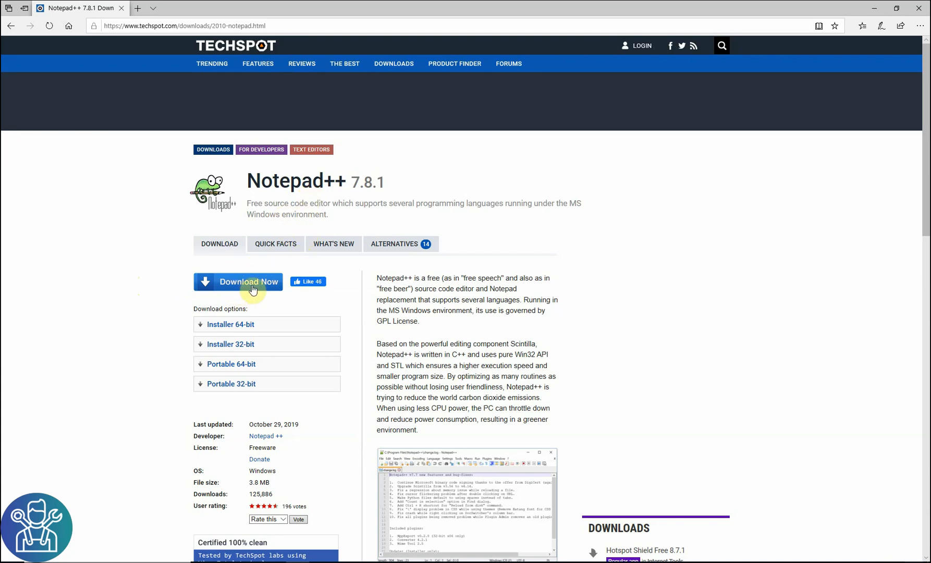
pyautogui.moveTo(308, 281)
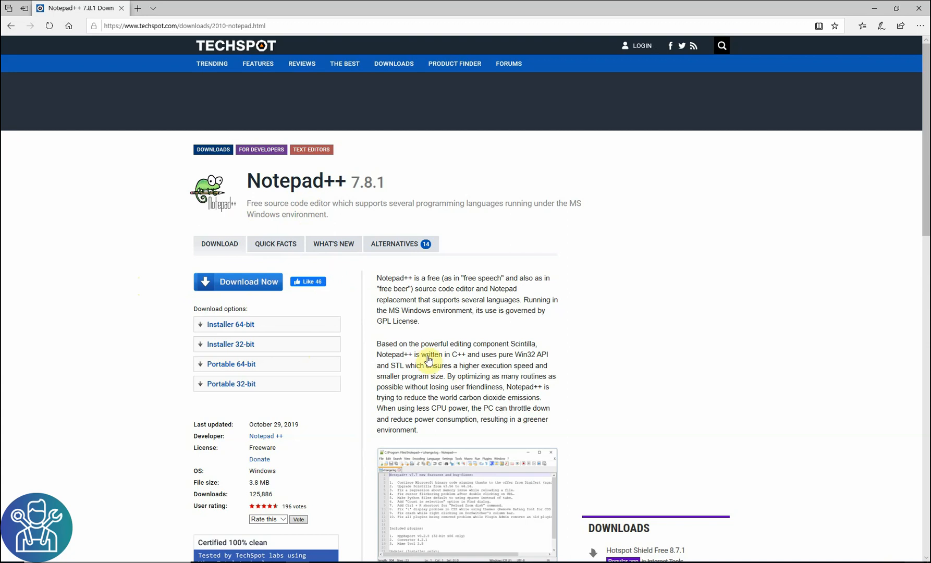
pyautogui.moveTo(225, 324)
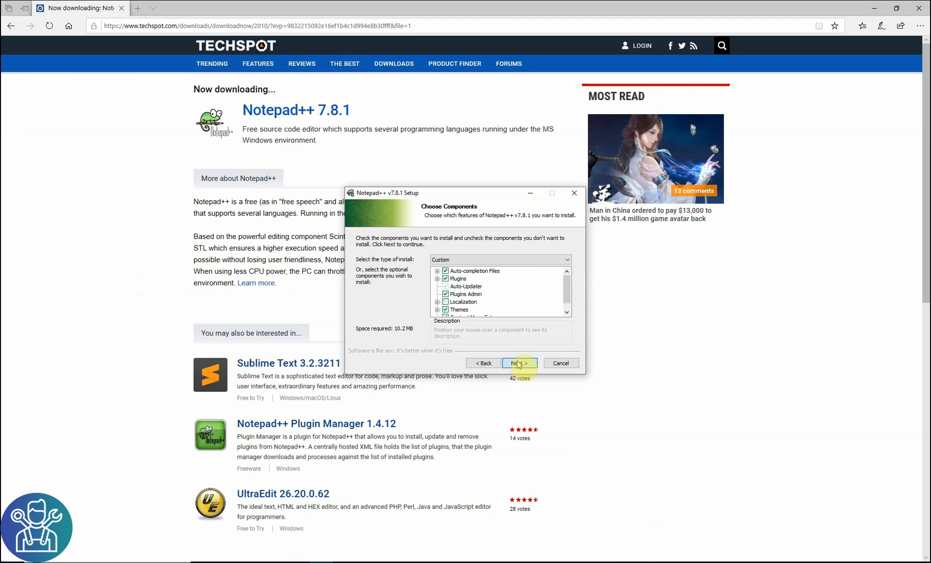
pyautogui.click(518, 362)
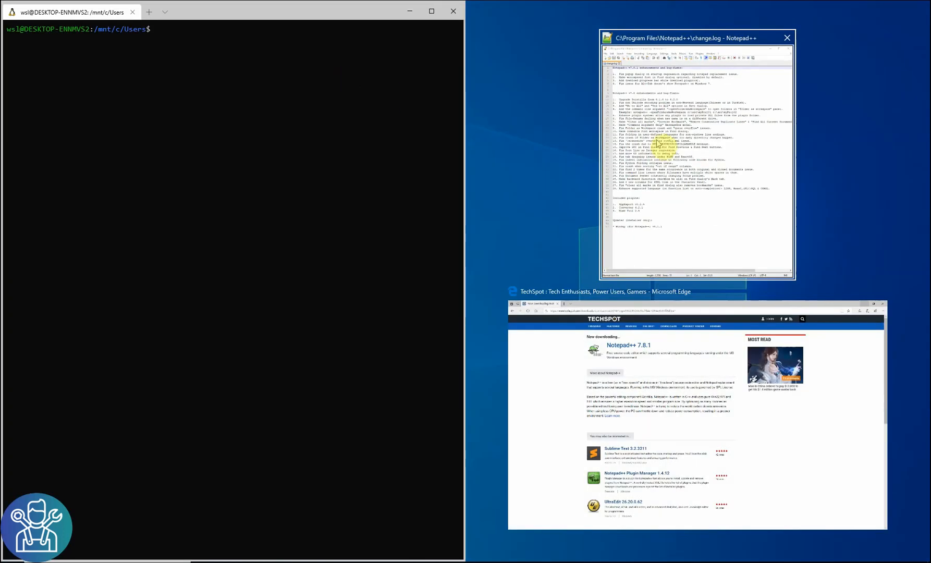
pyautogui.click(786, 38)
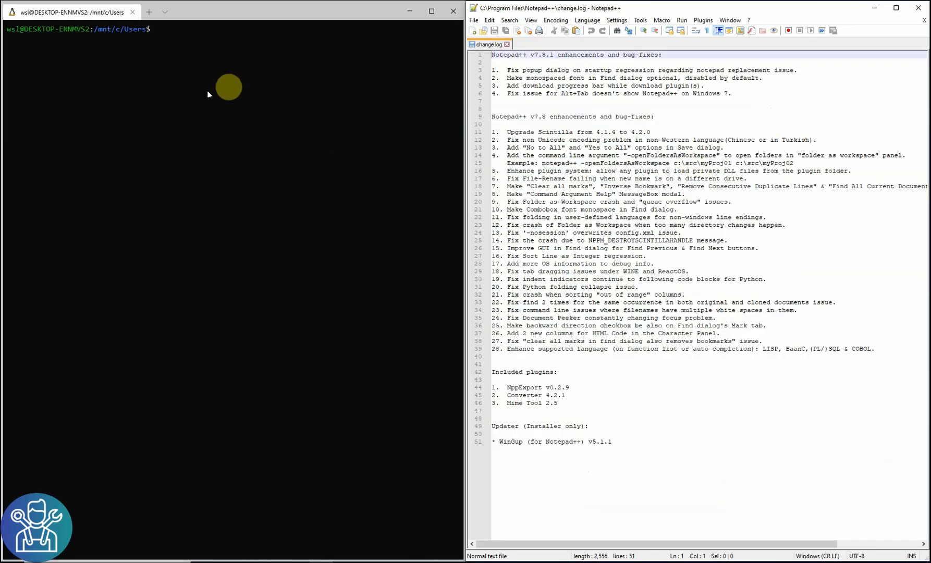
pyautogui.moveTo(184, 105)
pyautogui.write('ssh pi@192.168.2.107')
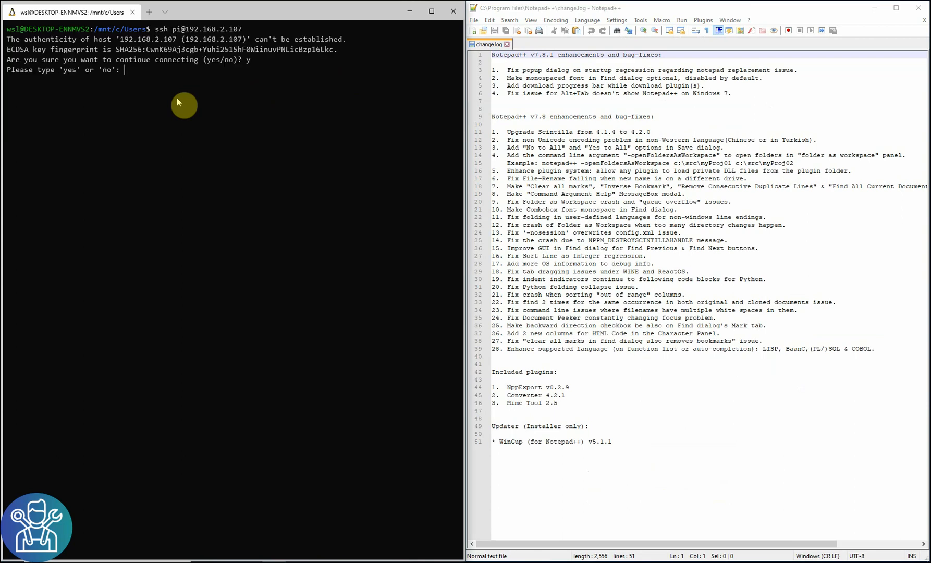
pyautogui.write('yes')
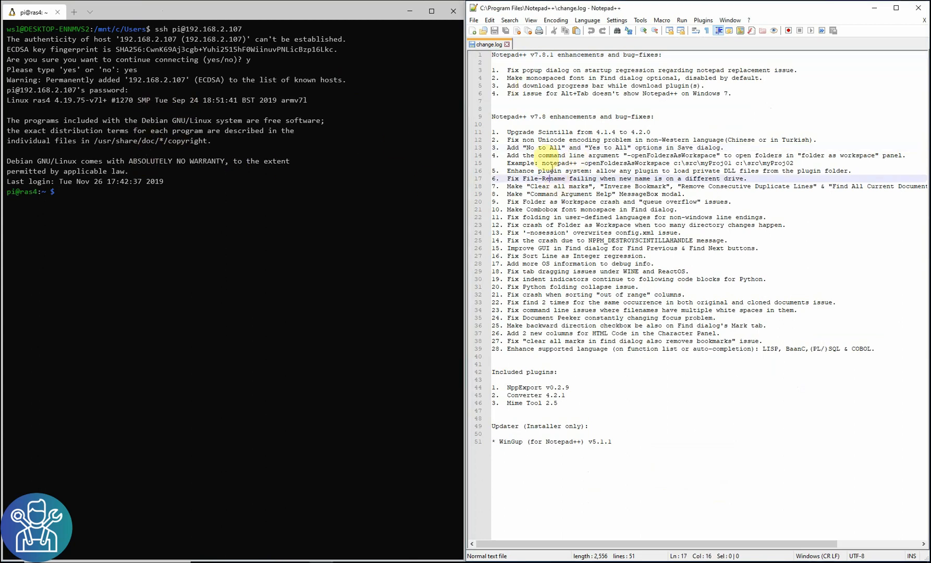
pyautogui.click(484, 30)
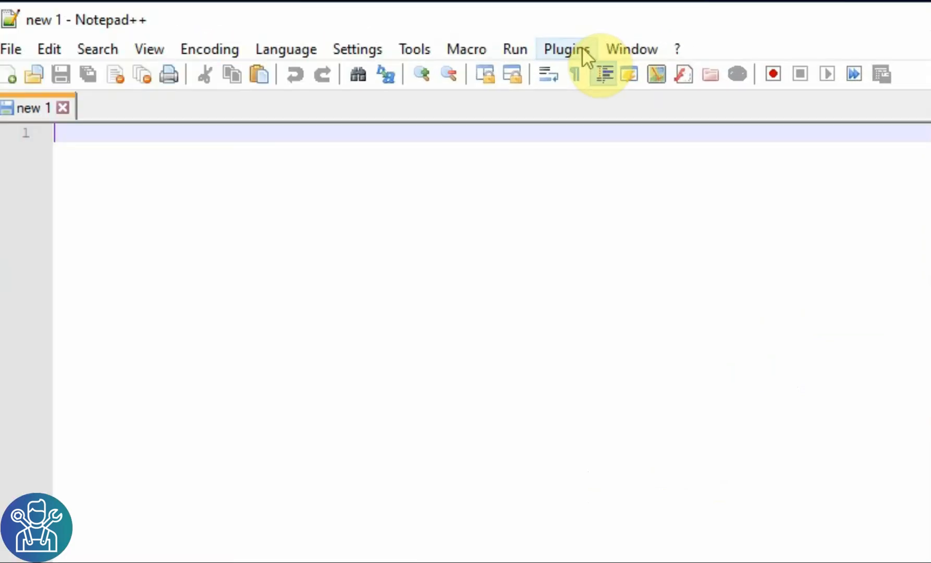
# Install NppFTP from Plugins Admin after searching 'npp', agreeing to restart Notepad++.
pyautogui.click(564, 48)
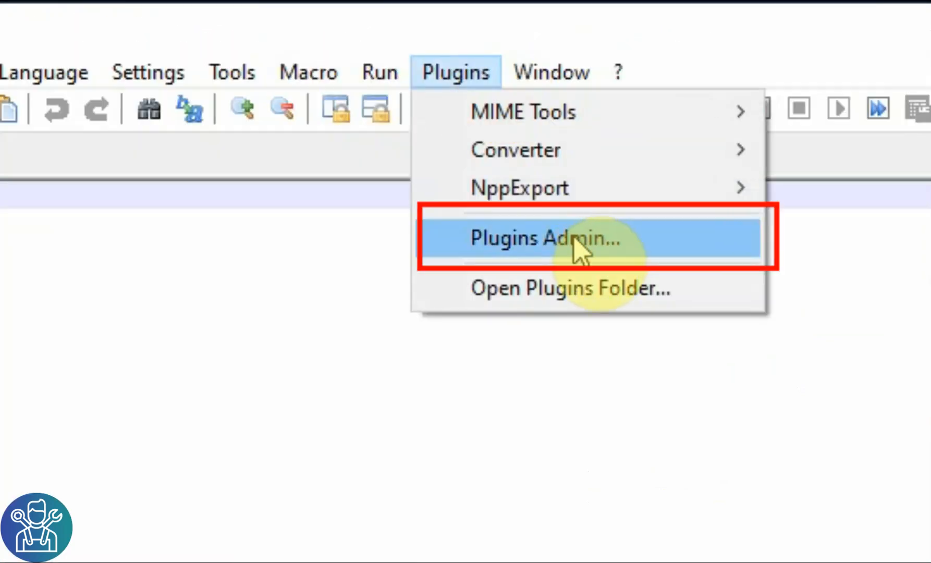
pyautogui.click(543, 238)
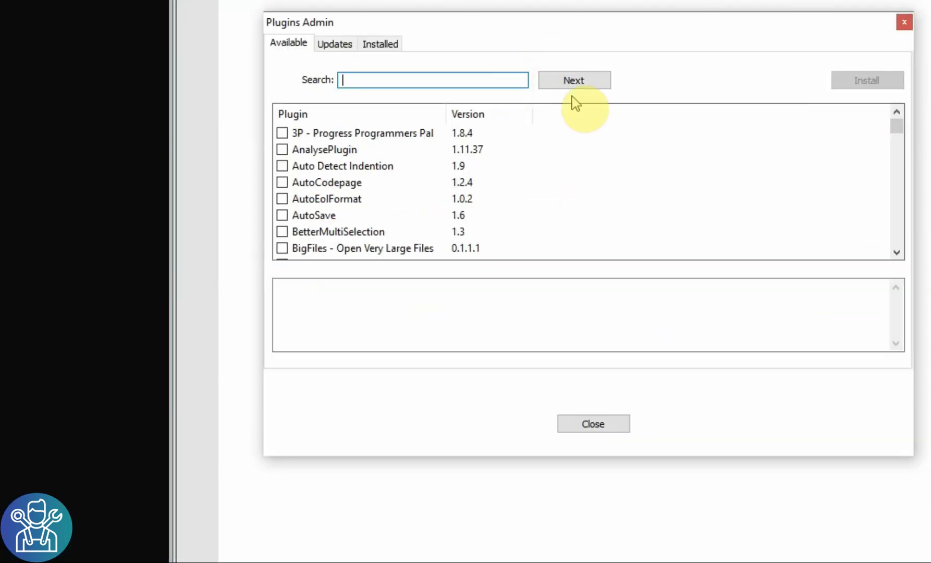
pyautogui.write('npp')
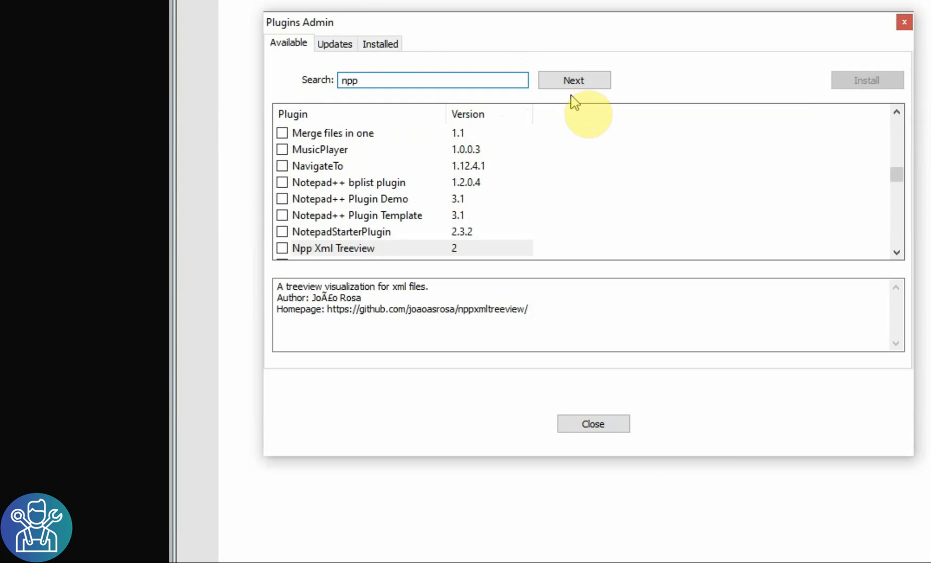
pyautogui.click(308, 232)
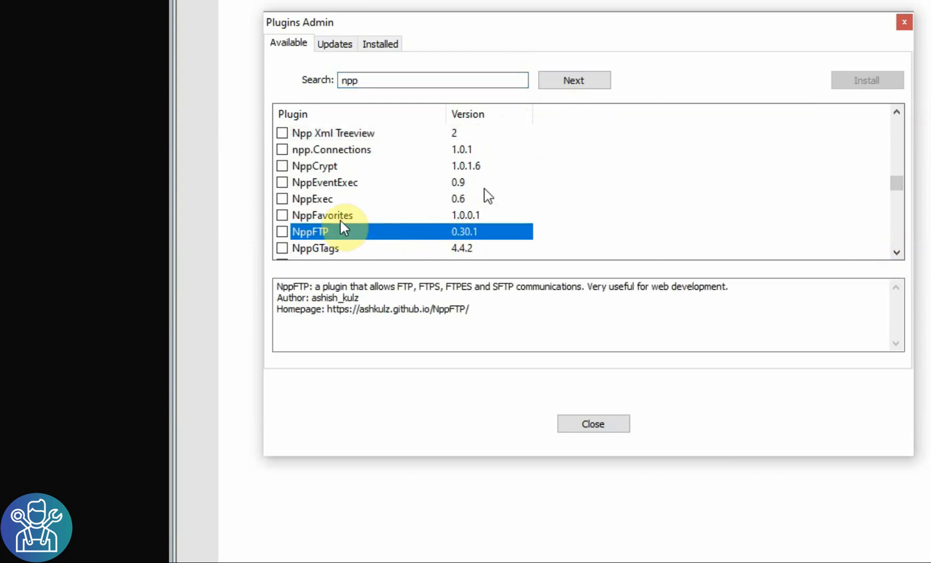
pyautogui.click(282, 231)
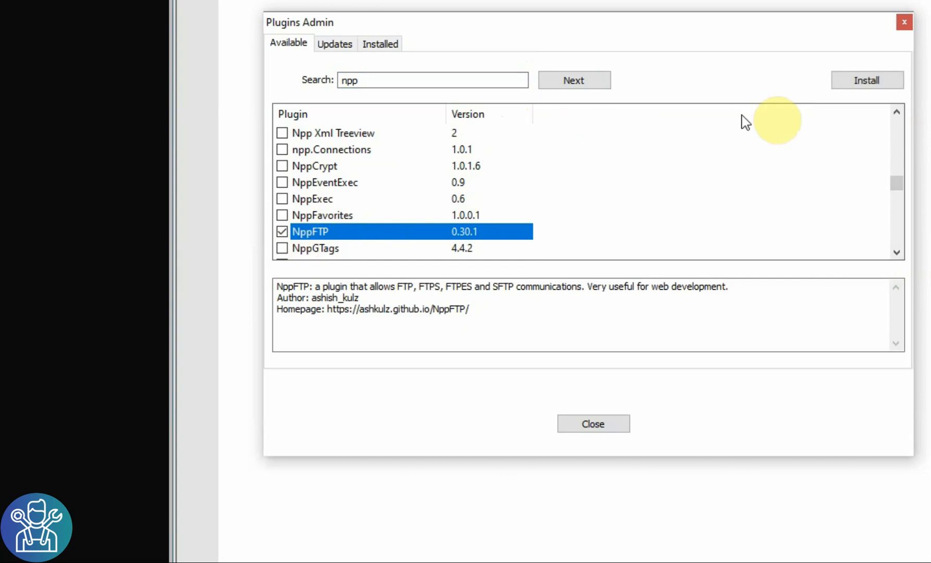
pyautogui.click(866, 81)
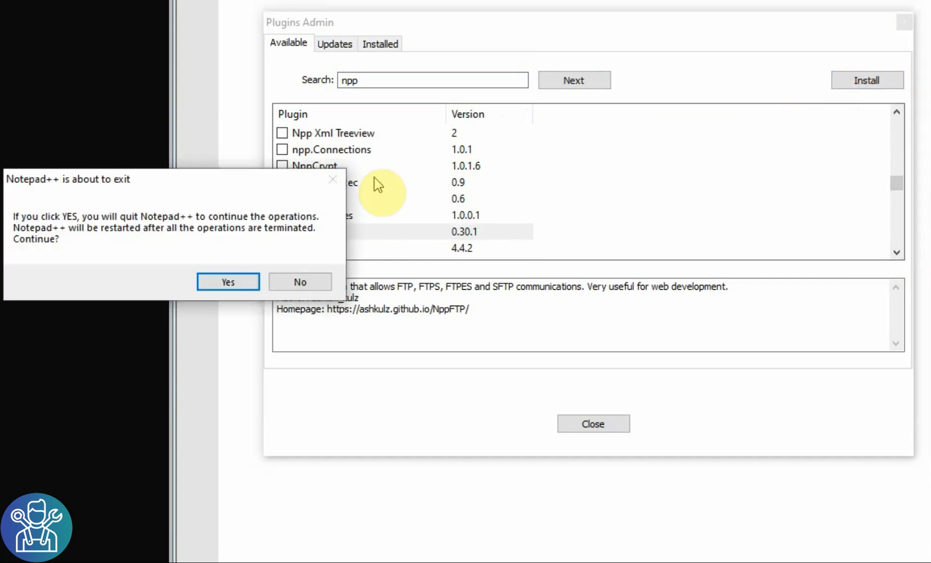
pyautogui.click(227, 282)
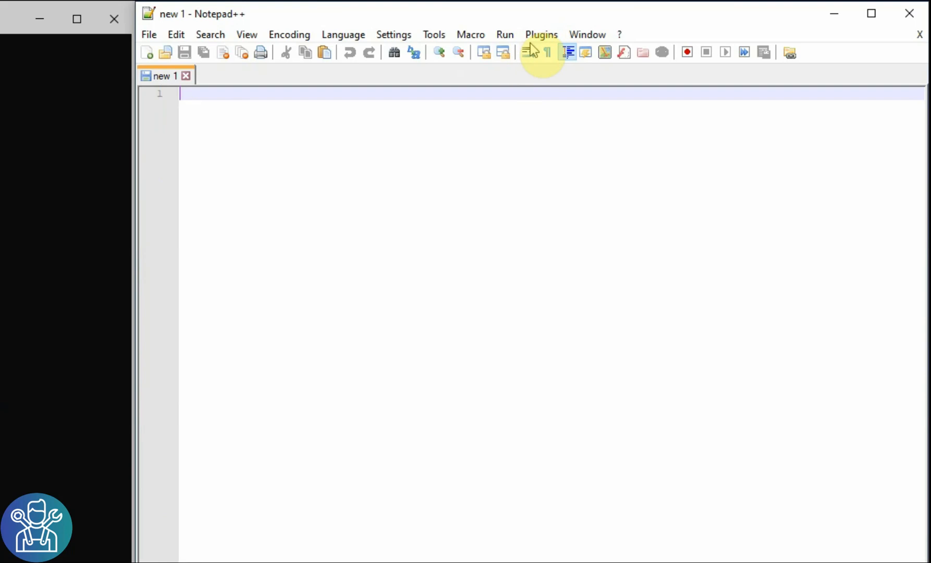
# Show the NppFTP panel and open Profile settings from its gear menu.
pyautogui.click(540, 34)
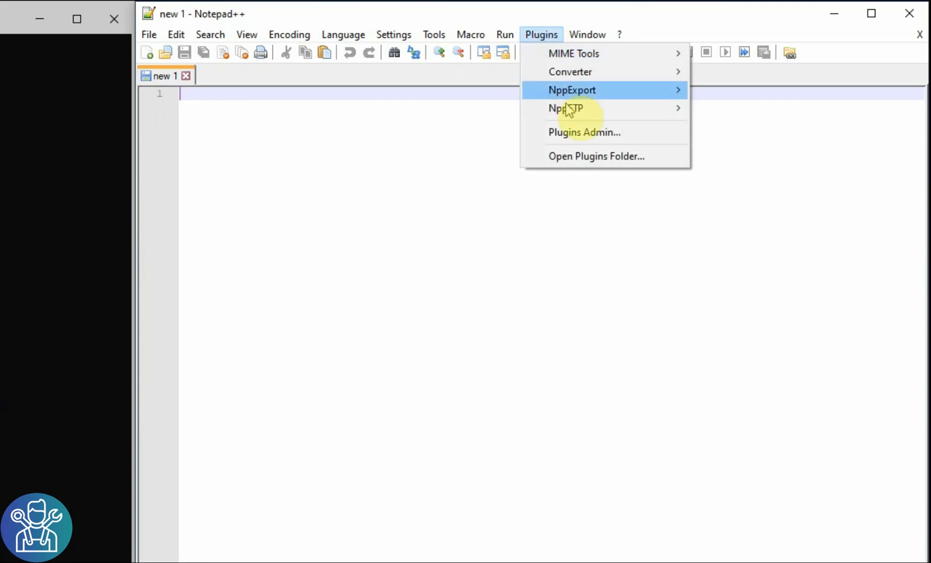
pyautogui.moveTo(565, 108)
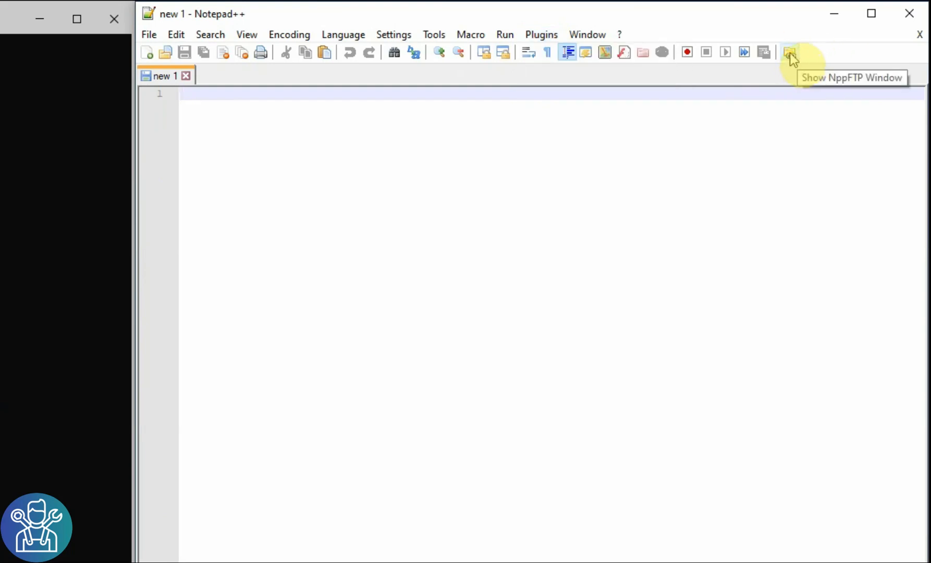
pyautogui.click(790, 52)
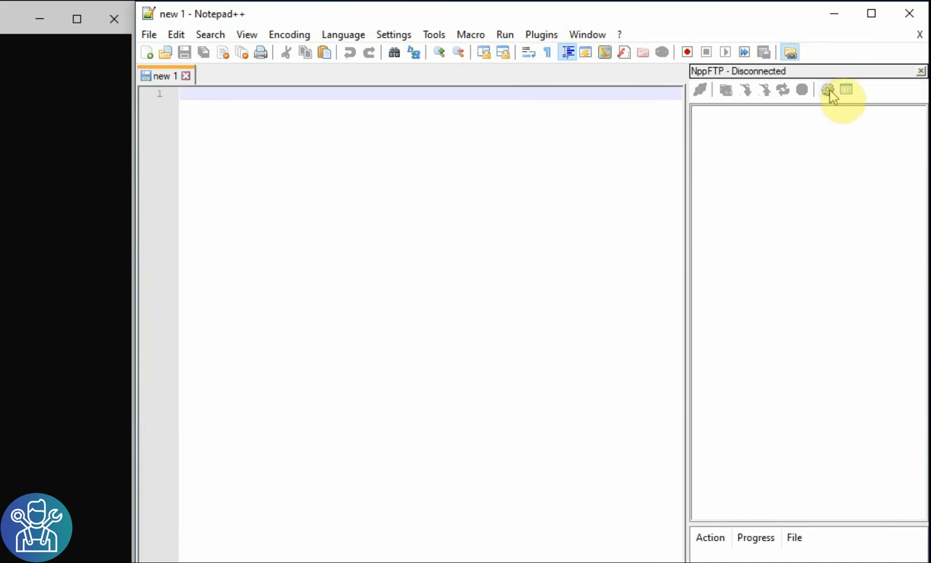
pyautogui.click(828, 89)
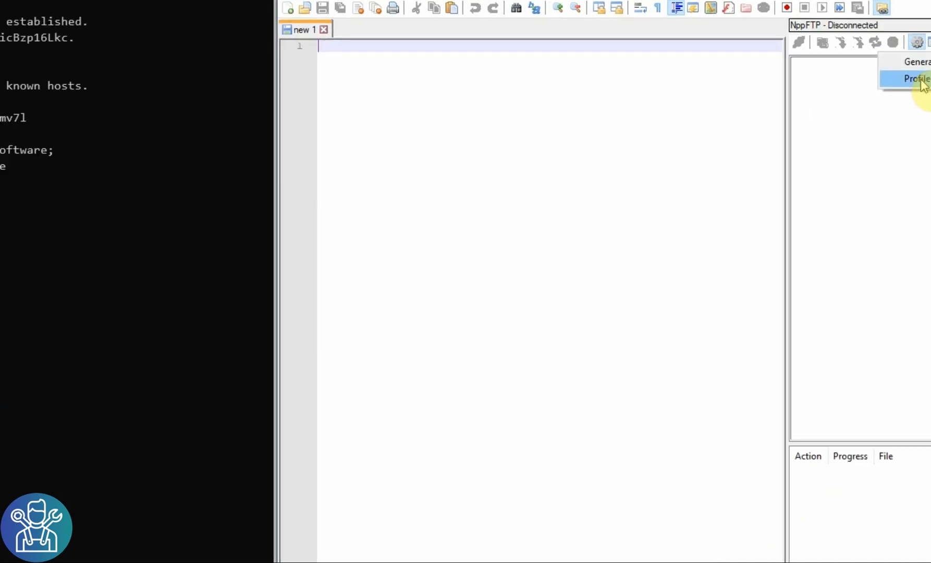
pyautogui.click(914, 79)
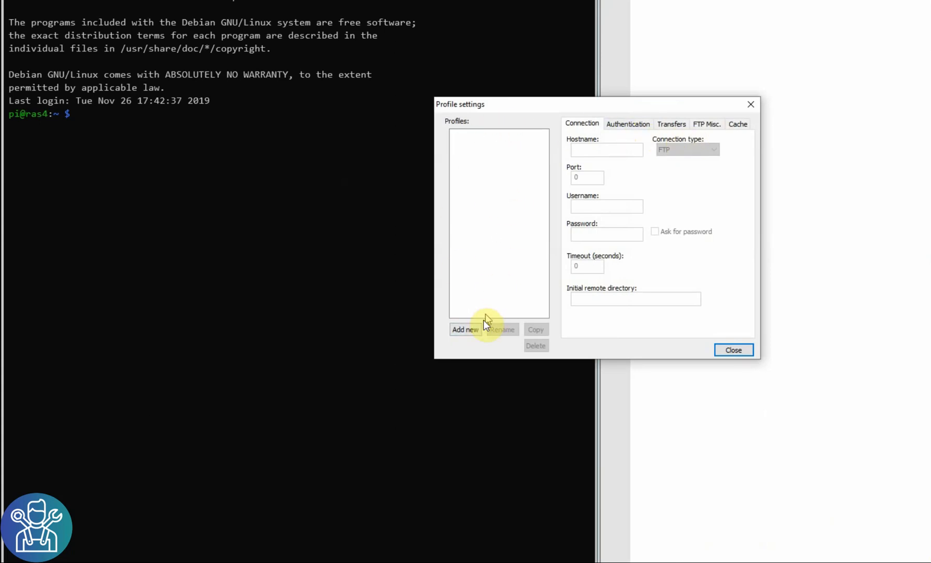
# Add profile PiRas4: host 192.168.2.107, SFTP on port 22, user pi with password.
pyautogui.click(465, 329)
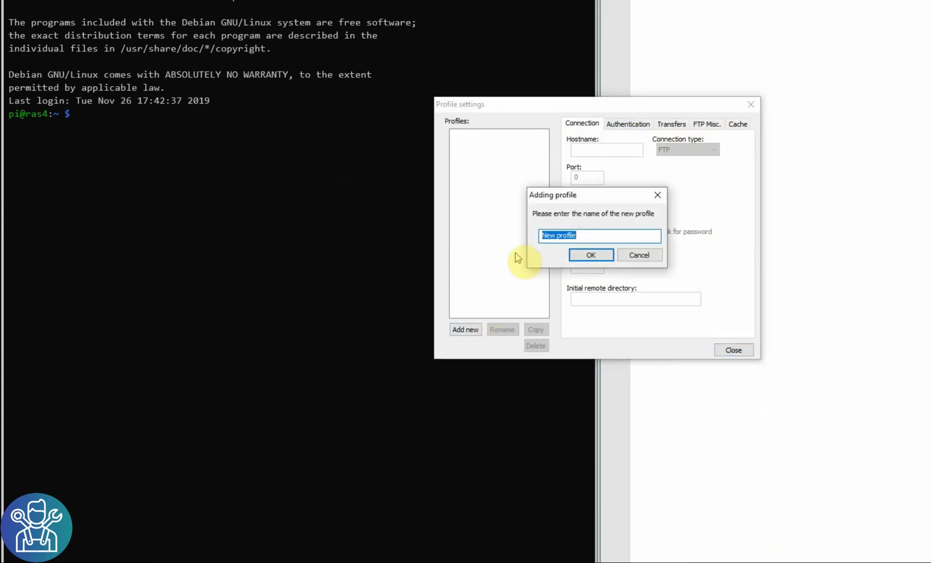
pyautogui.write('Pi')
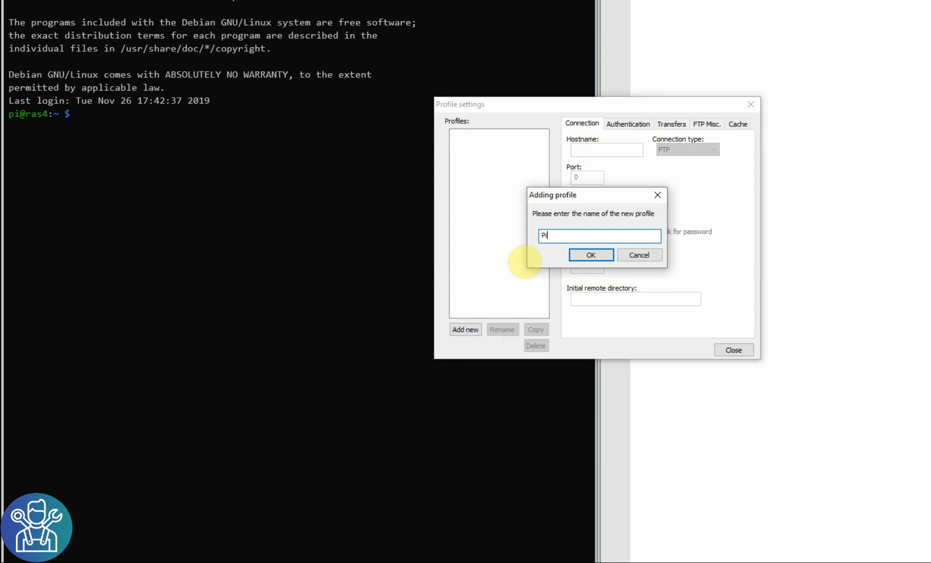
pyautogui.click(590, 254)
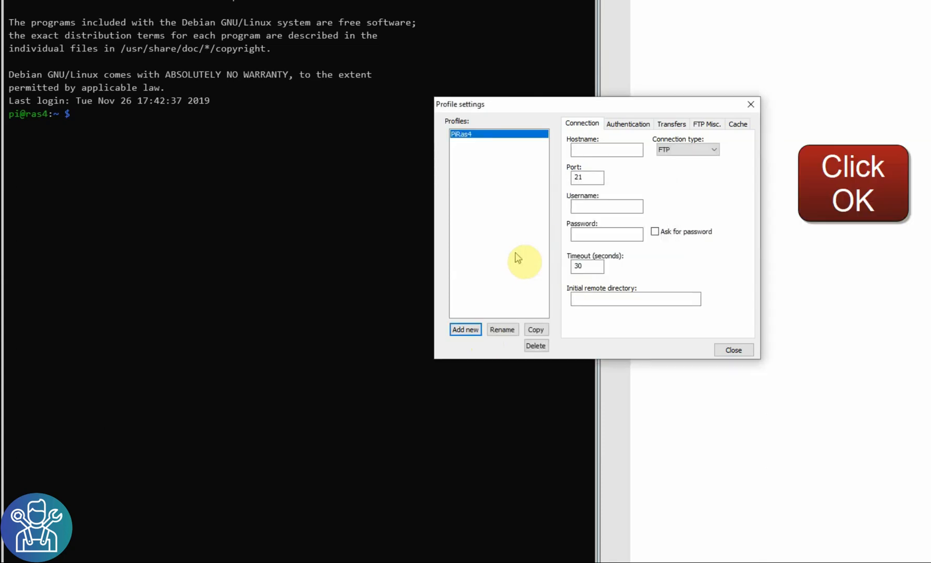
pyautogui.write('192.1')
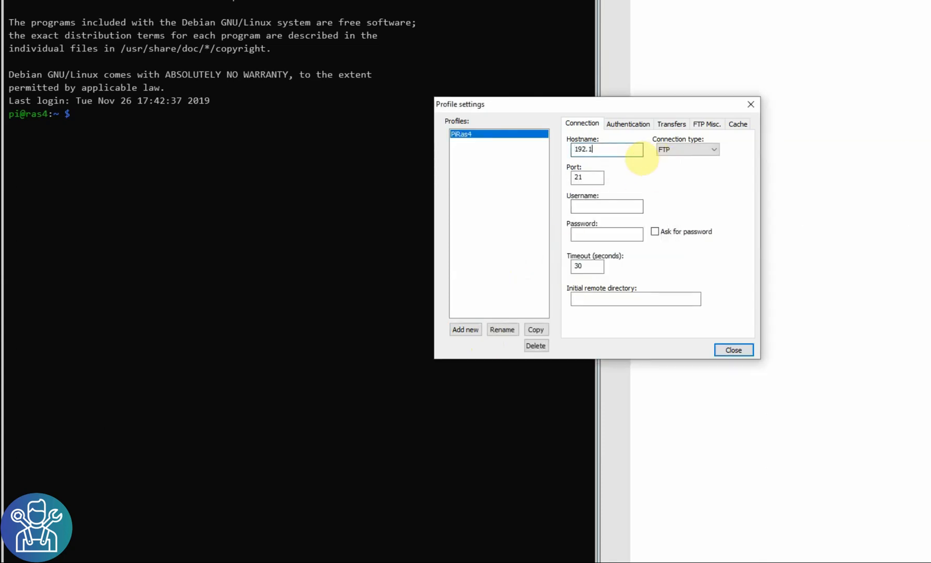
pyautogui.click(713, 149)
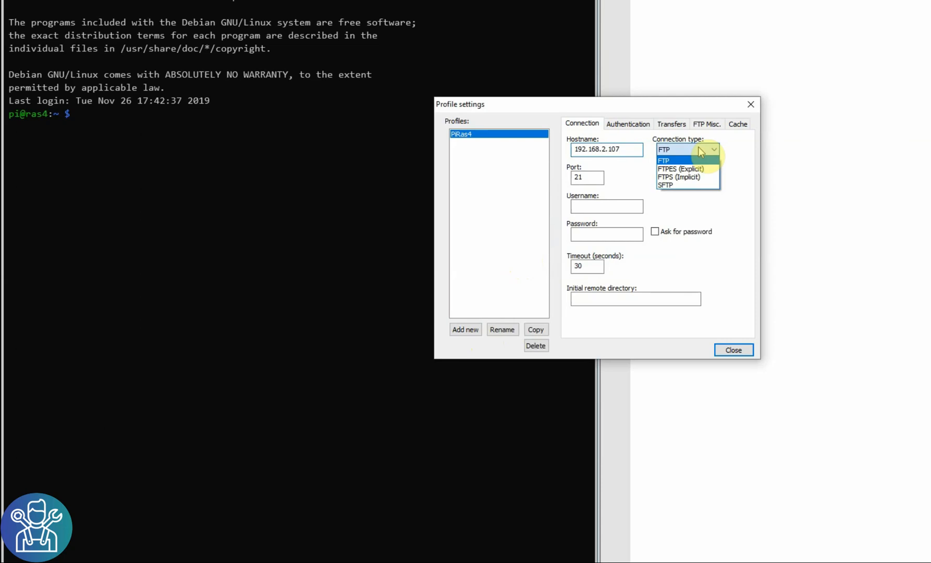
pyautogui.click(665, 184)
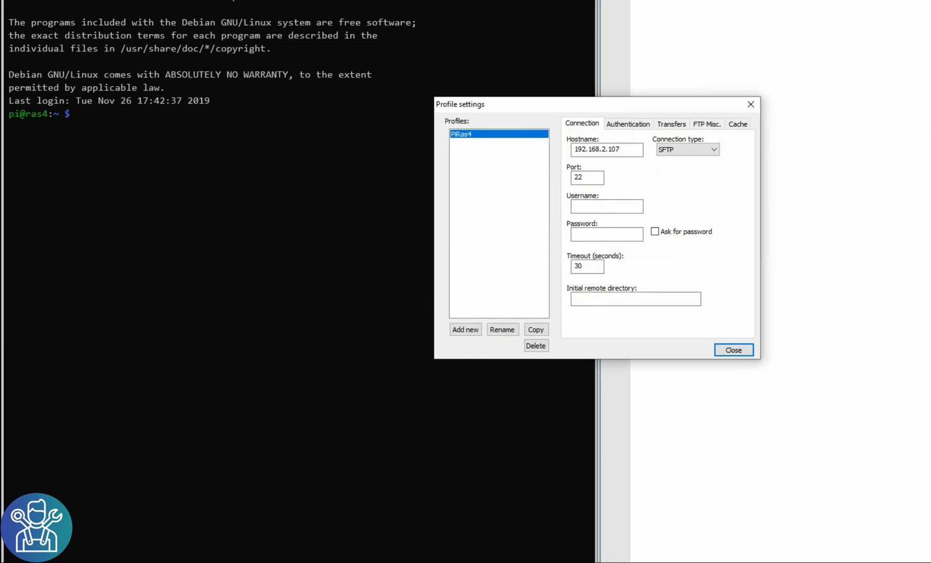
pyautogui.click(605, 206)
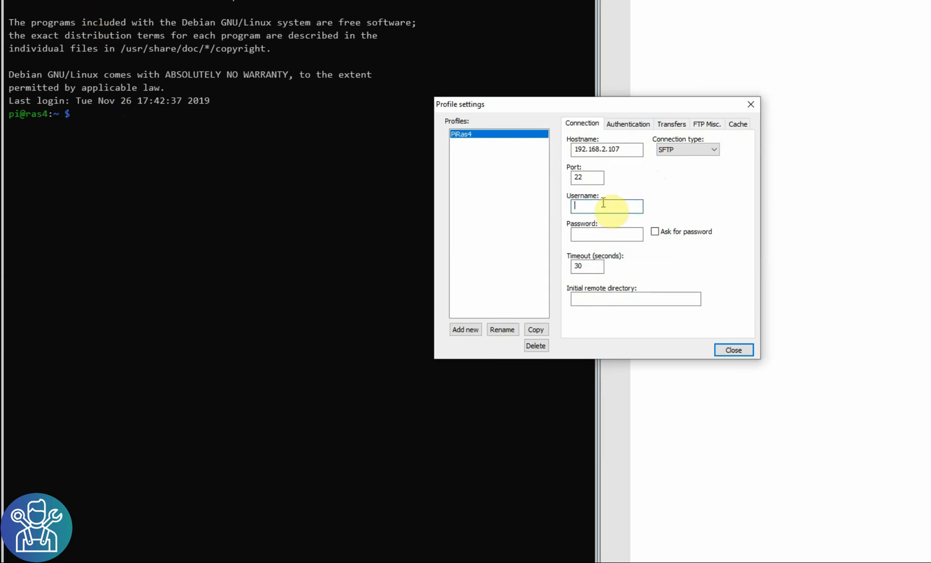
pyautogui.write('pi')
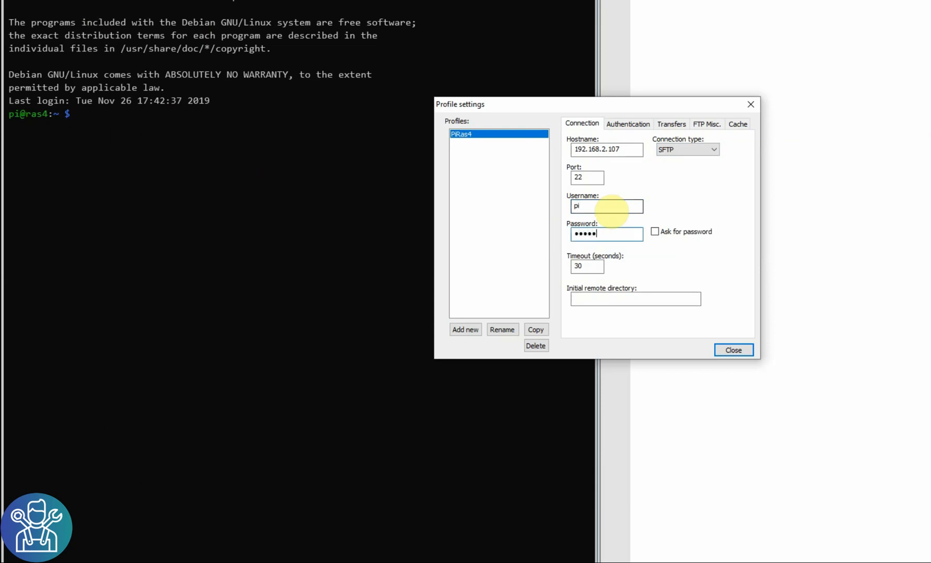
pyautogui.write('•')
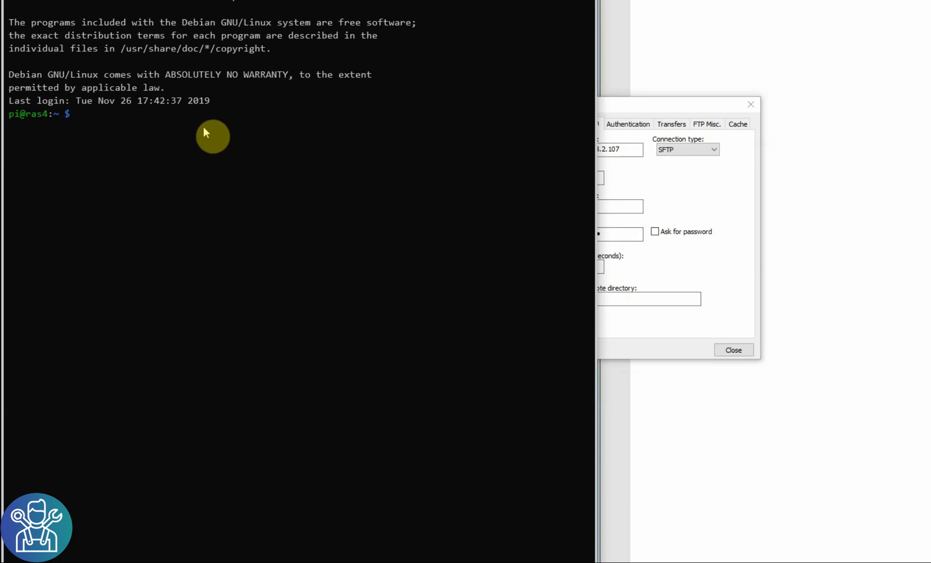
# Run ls in the SSH session to list the Pi's home directory.
pyautogui.write('ls')
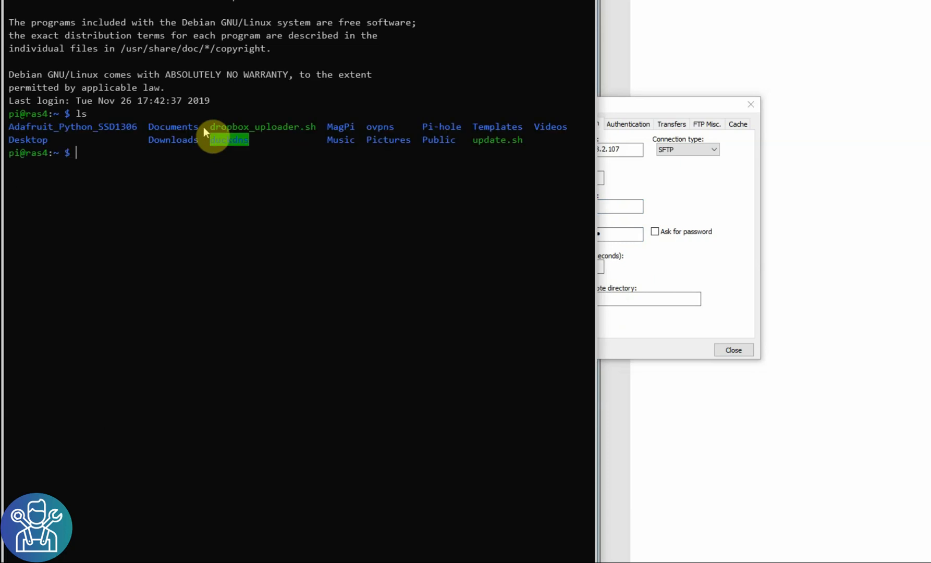
pyautogui.moveTo(118, 170)
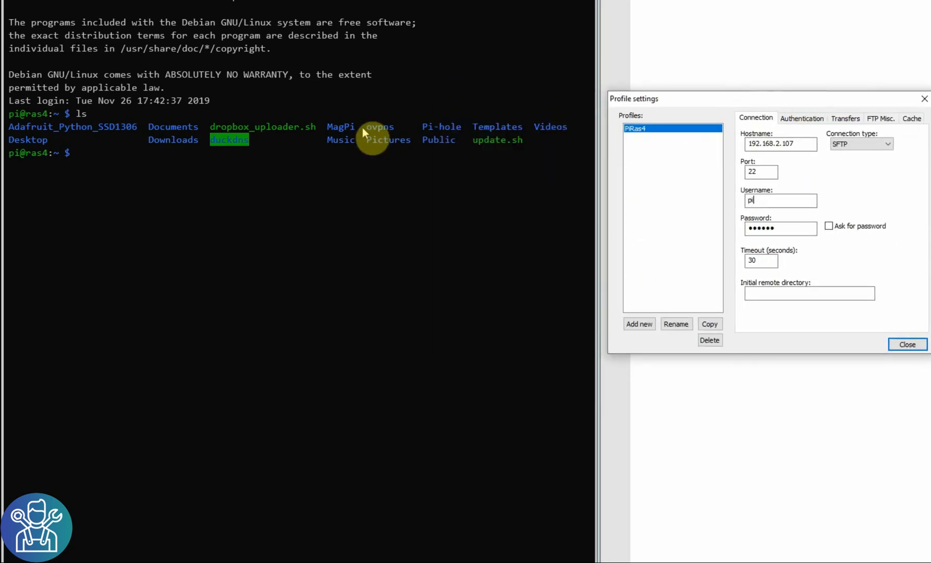
pyautogui.moveTo(208, 157)
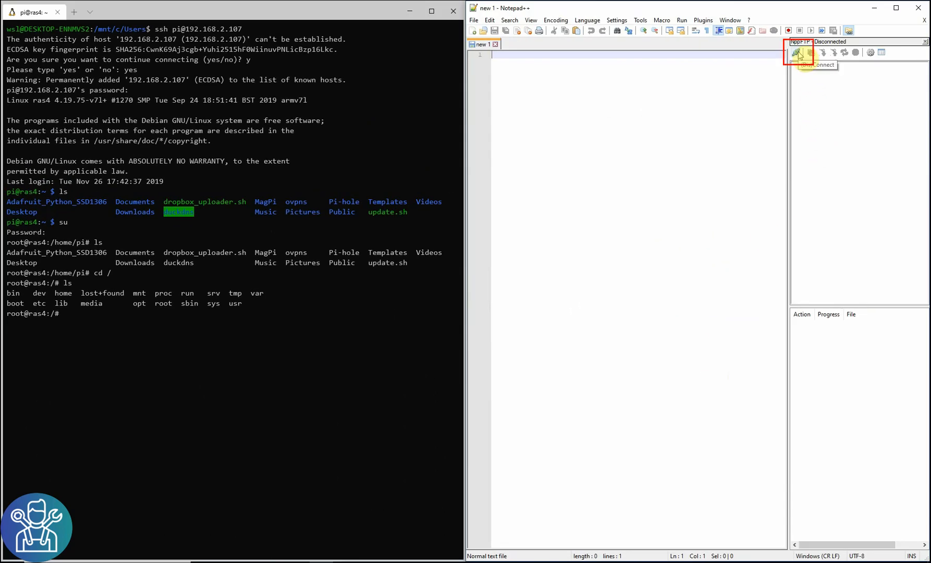
# Connect NppFTP using the PiRas4 profile and trust the Pi's host key.
pyautogui.click(798, 52)
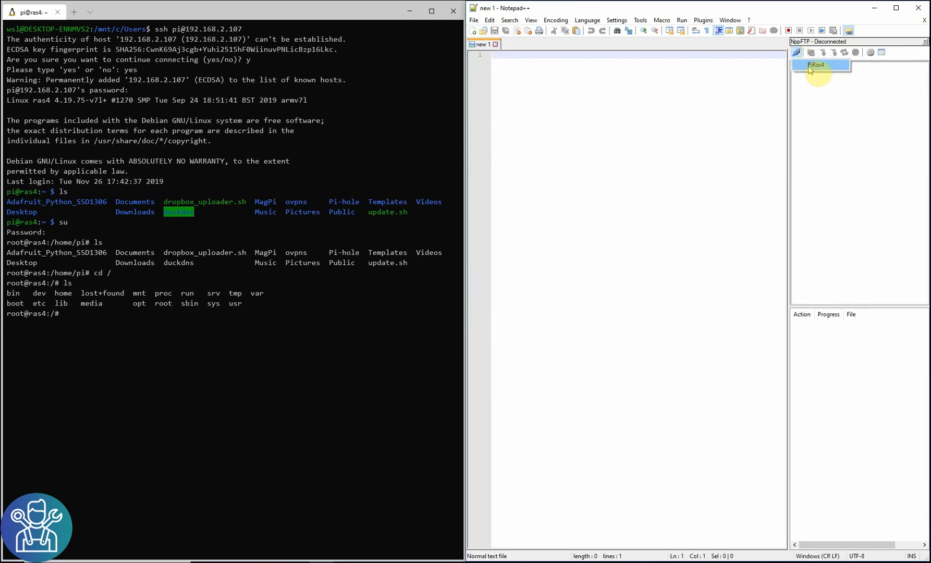
pyautogui.doubleClick(817, 65)
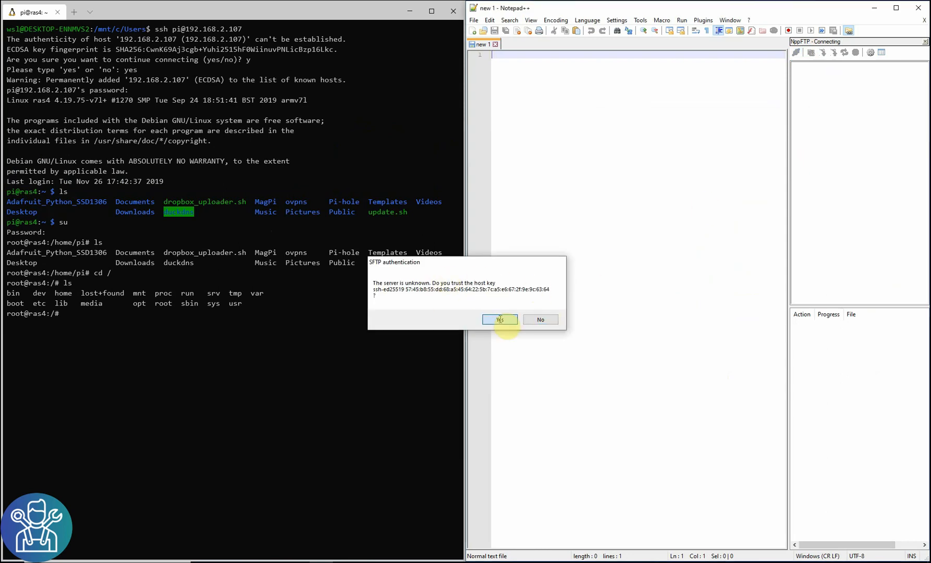
pyautogui.click(498, 320)
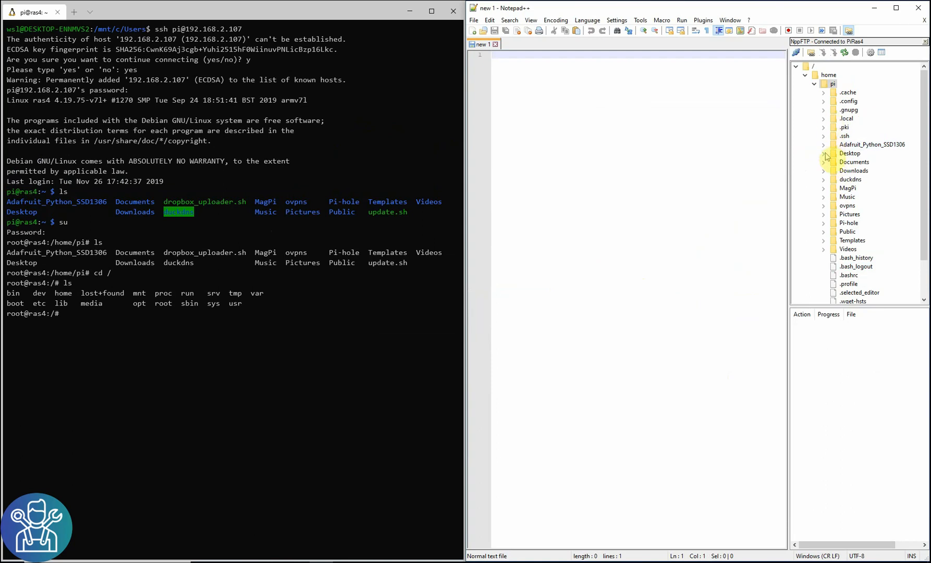
# Expand Adafruit_Python_SSD1306 > examples and open the remote buttons.py.
pyautogui.click(824, 144)
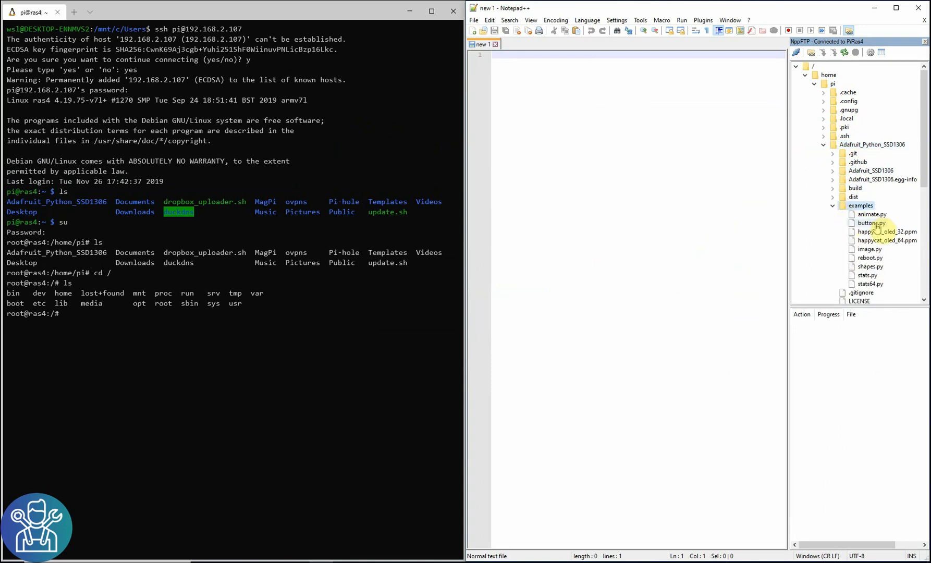
pyautogui.doubleClick(870, 223)
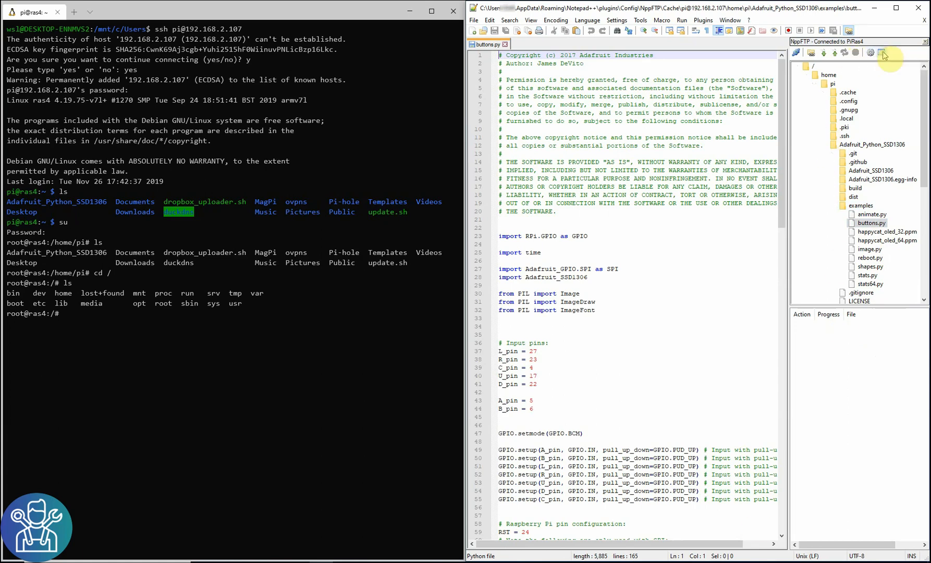
# Show the NppFTP transfer log and edit buttons.py, starting at its import lines.
pyautogui.click(883, 53)
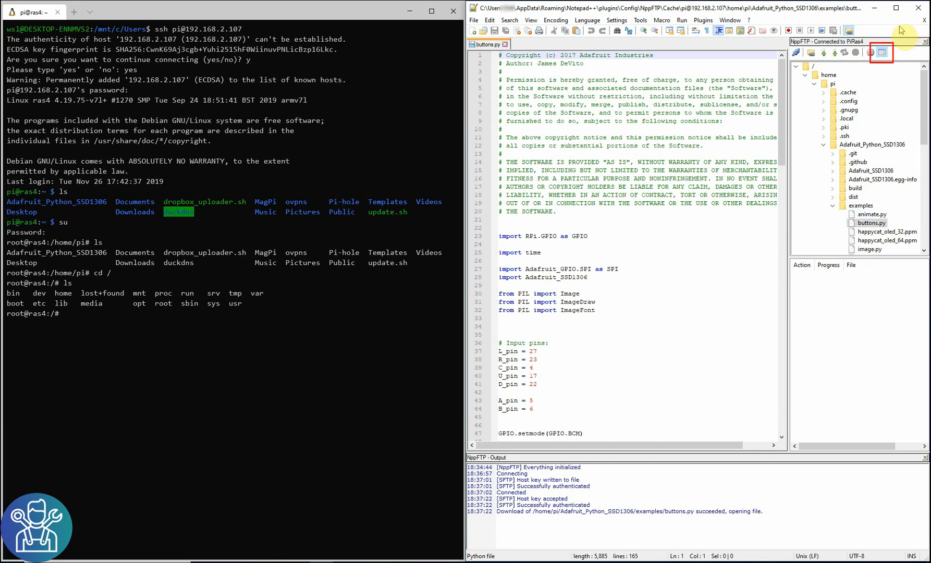
pyautogui.moveTo(881, 53)
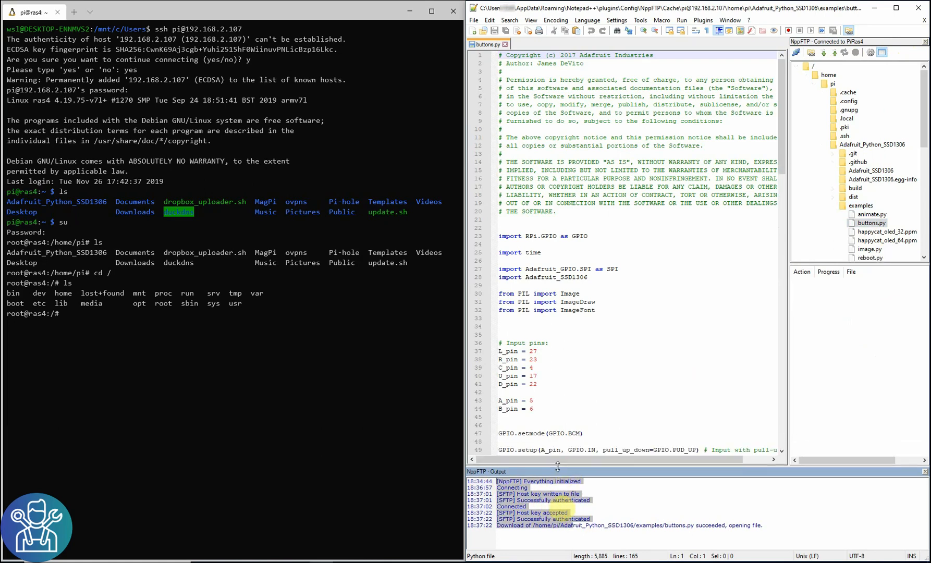
pyautogui.click(579, 277)
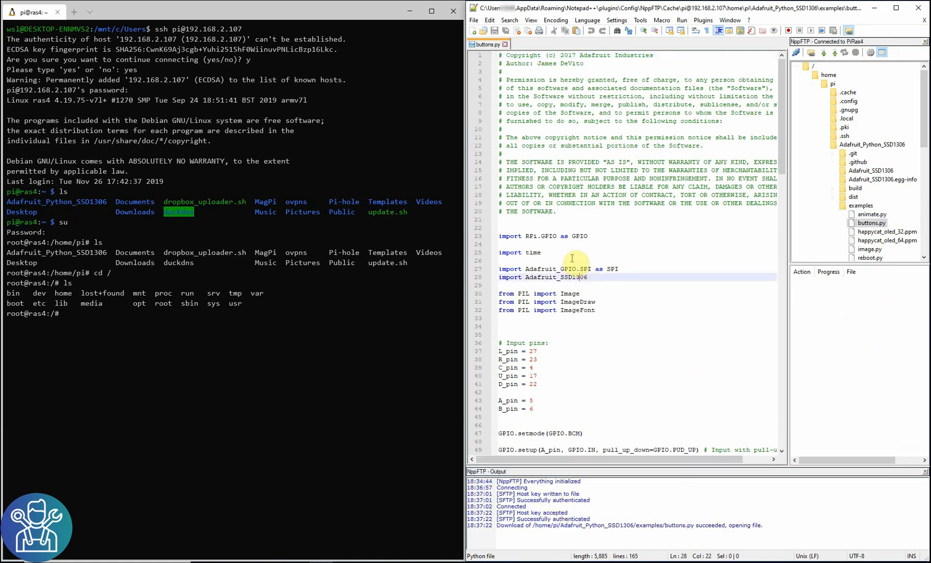
pyautogui.scroll(-3)
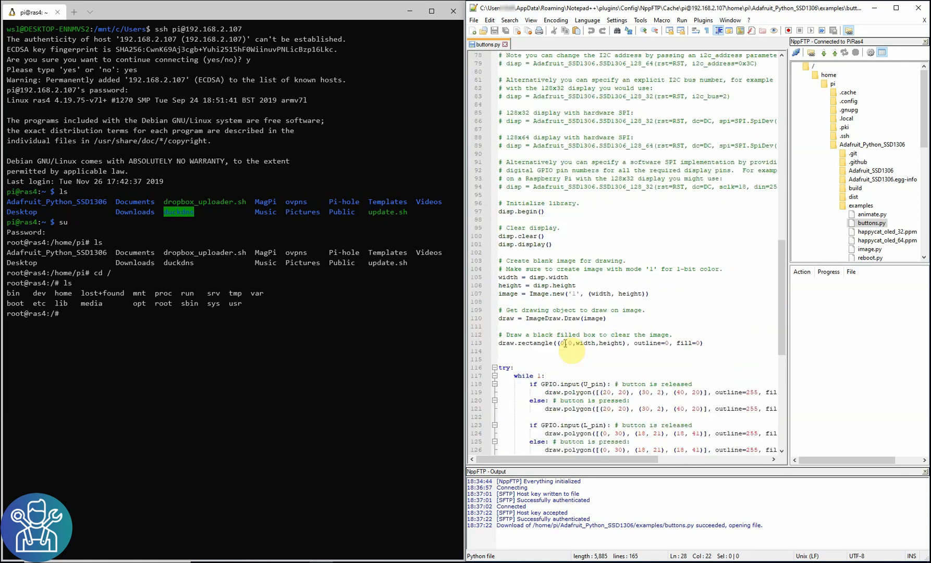
pyautogui.scroll(-3)
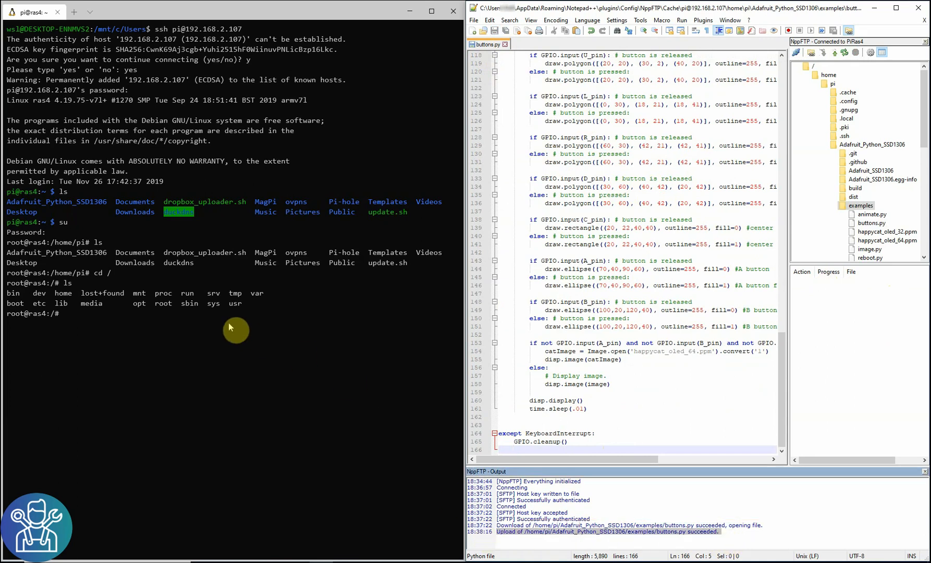
pyautogui.moveTo(819, 333)
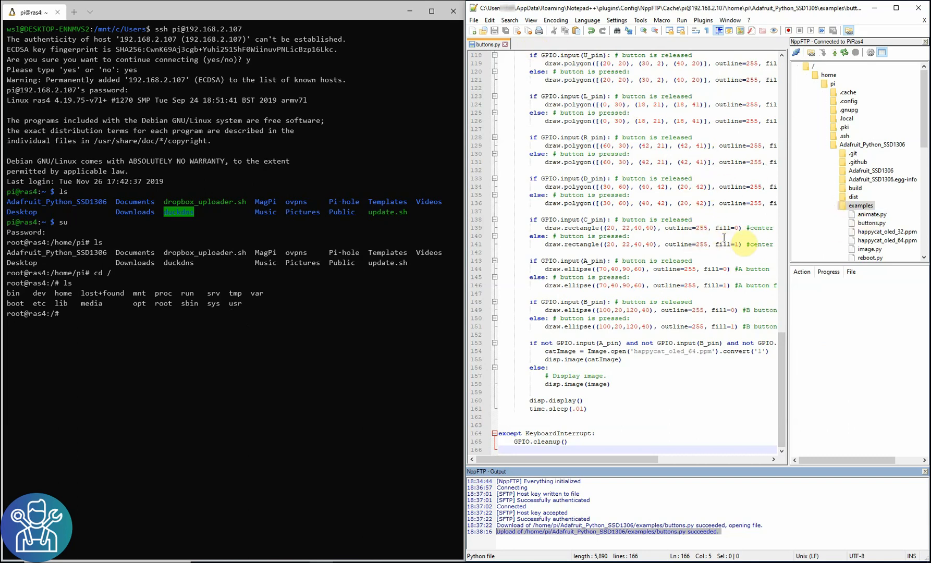
pyautogui.moveTo(683, 365)
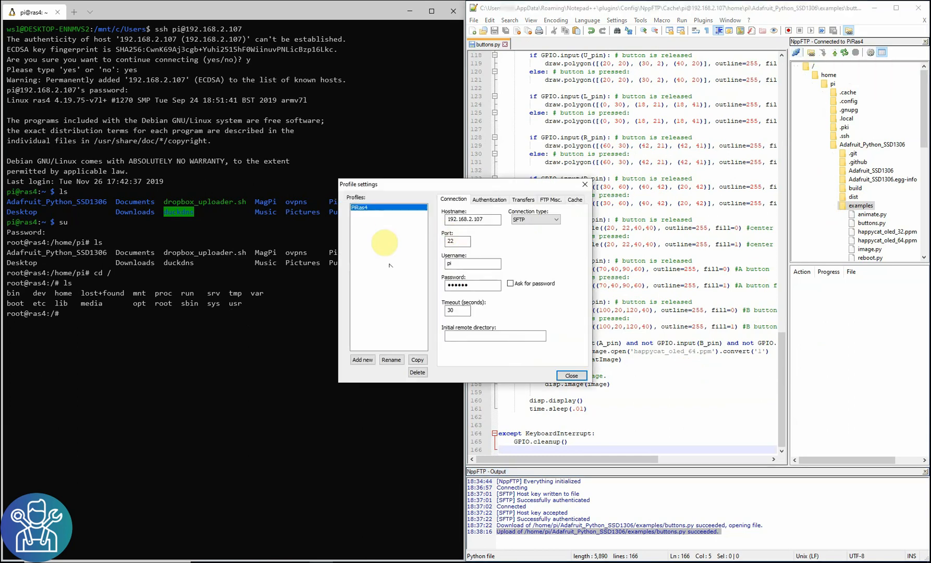
# Fill the RootTest profile with host 192.168.2.107 and username root, then close settings.
pyautogui.click(362, 359)
pyautogui.write('RootTest')
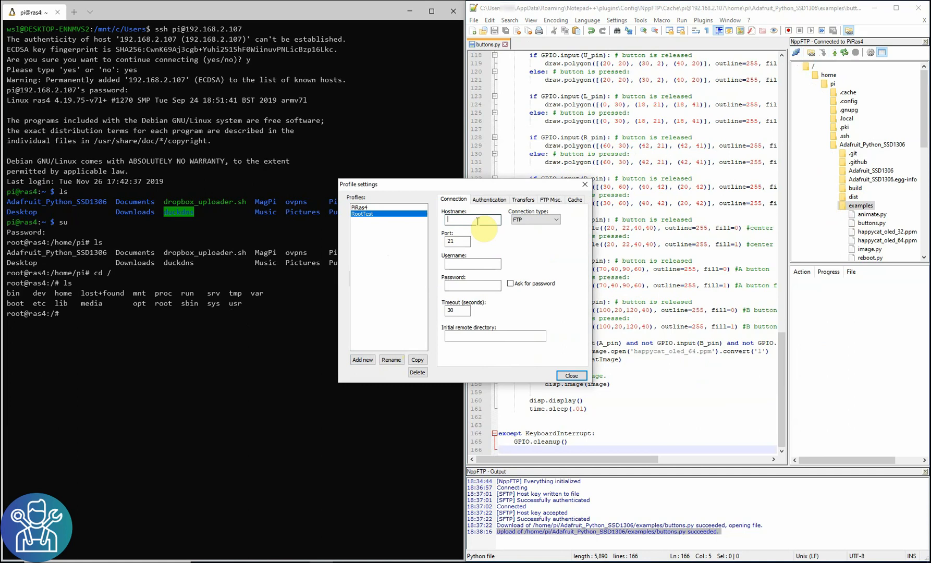
pyautogui.write('192.168.2.107')
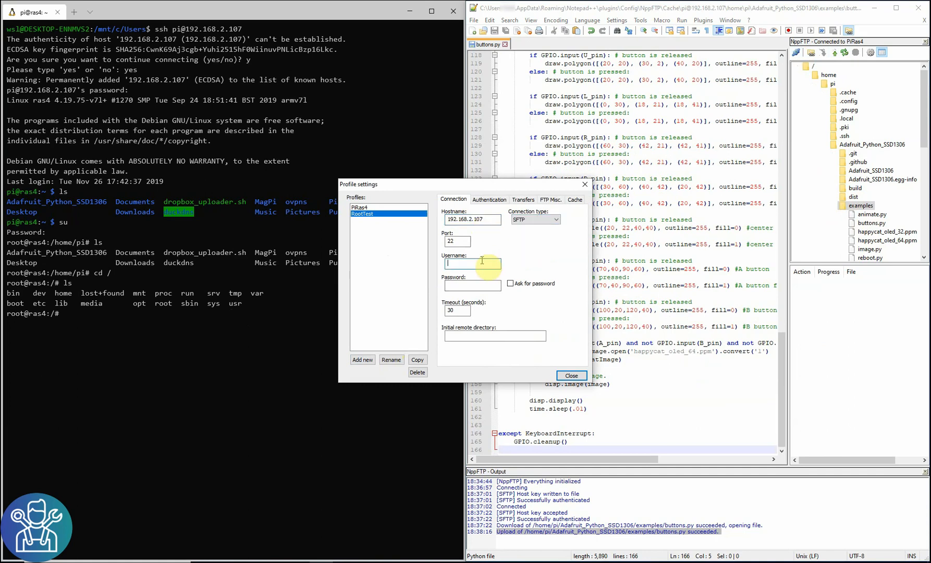
pyautogui.write('root')
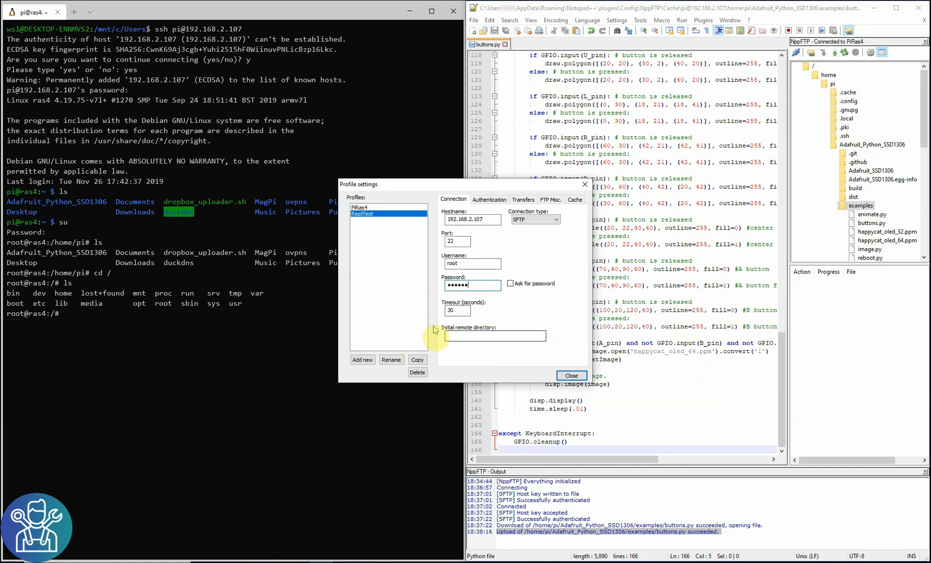
pyautogui.click(570, 375)
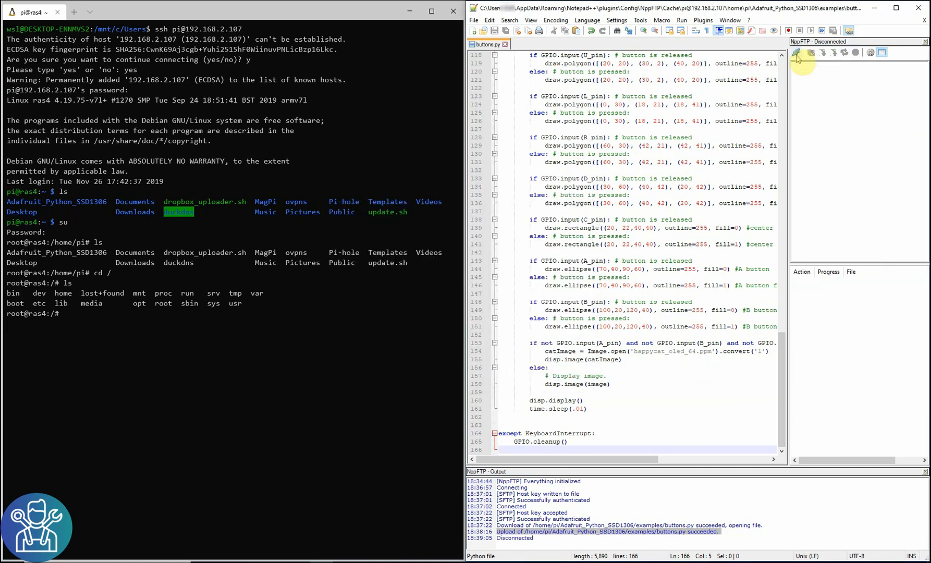
# Connect NppFTP to the Raspberry Pi using the RootTest profile.
pyautogui.click(796, 52)
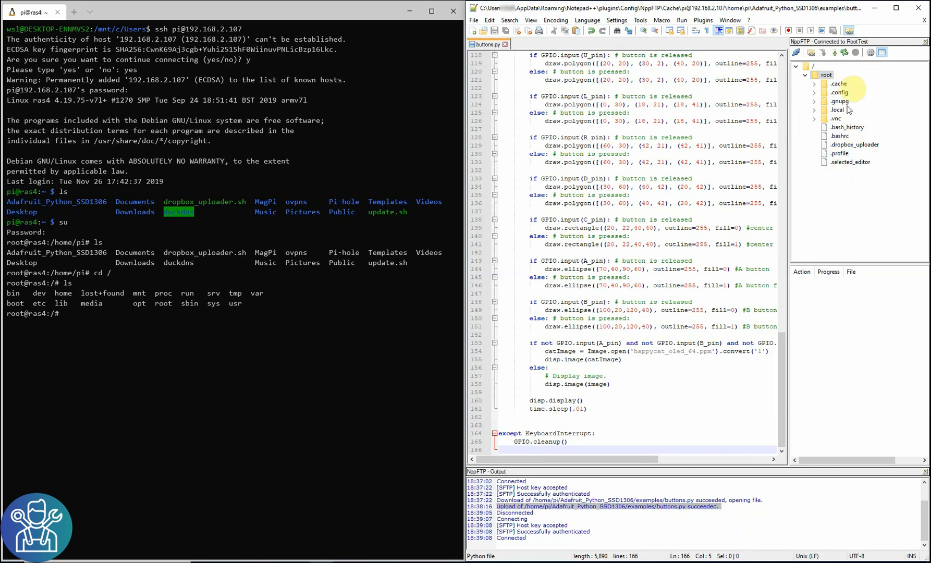
pyautogui.moveTo(882, 52)
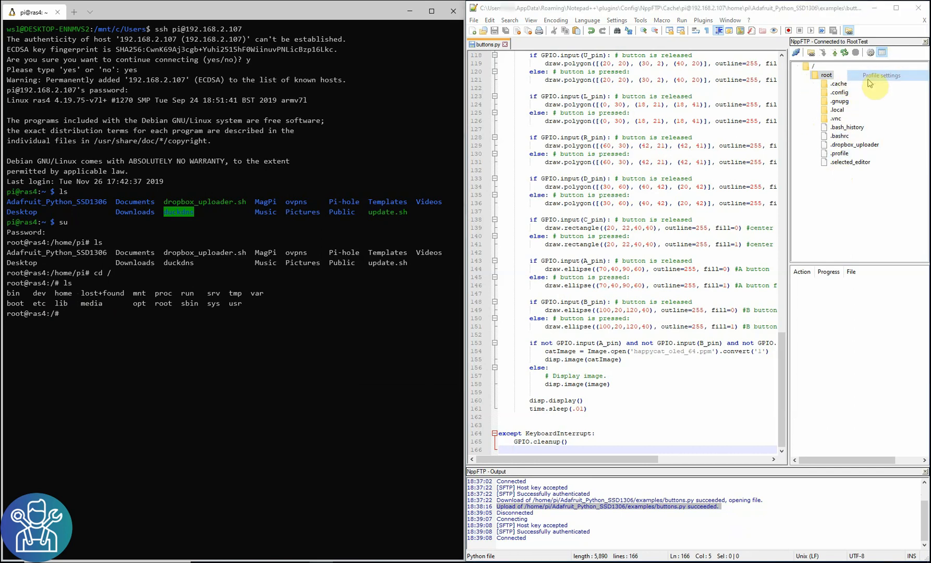
# Set RootTest's initial remote directory to /home/pi/, close settings, and disconnect the session.
pyautogui.click(880, 76)
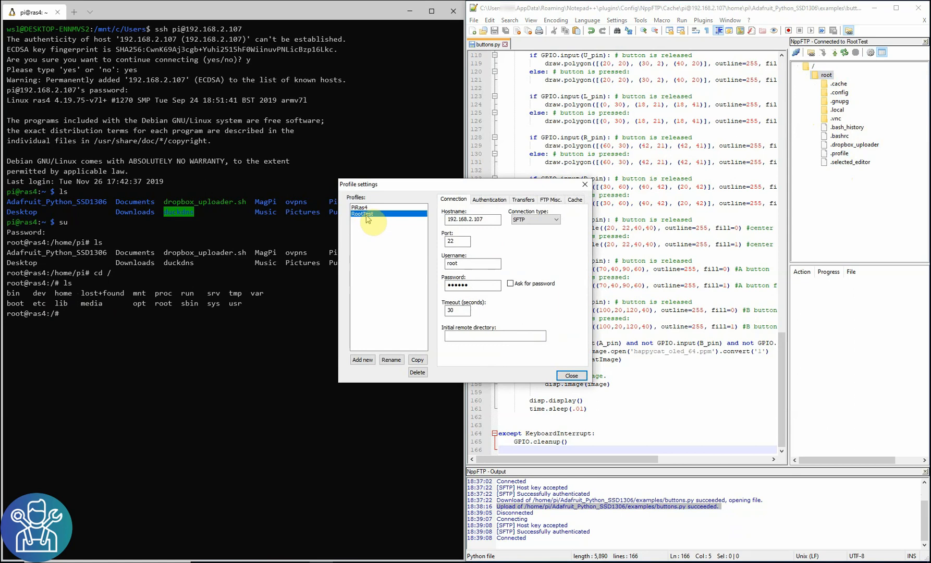
pyautogui.click(494, 336)
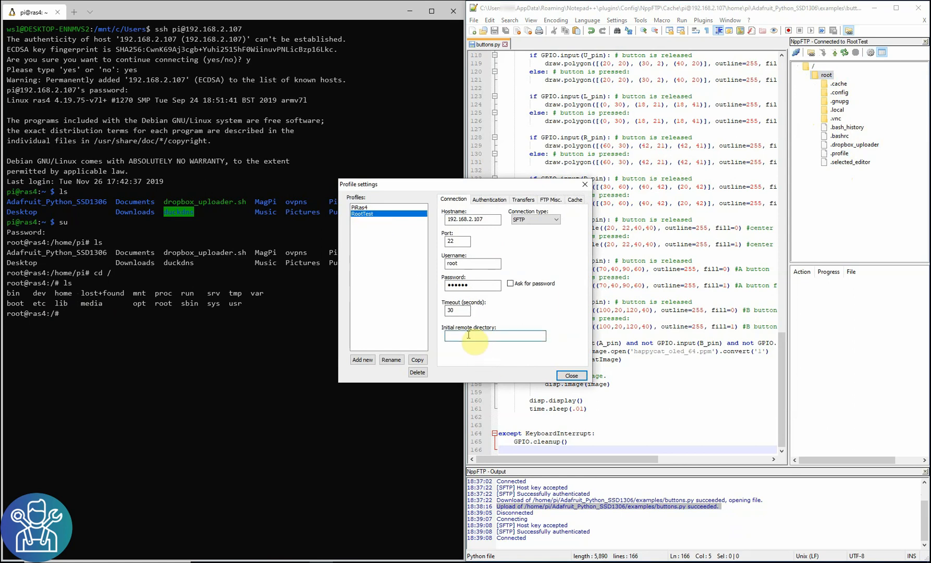
pyautogui.write('/home/pi/')
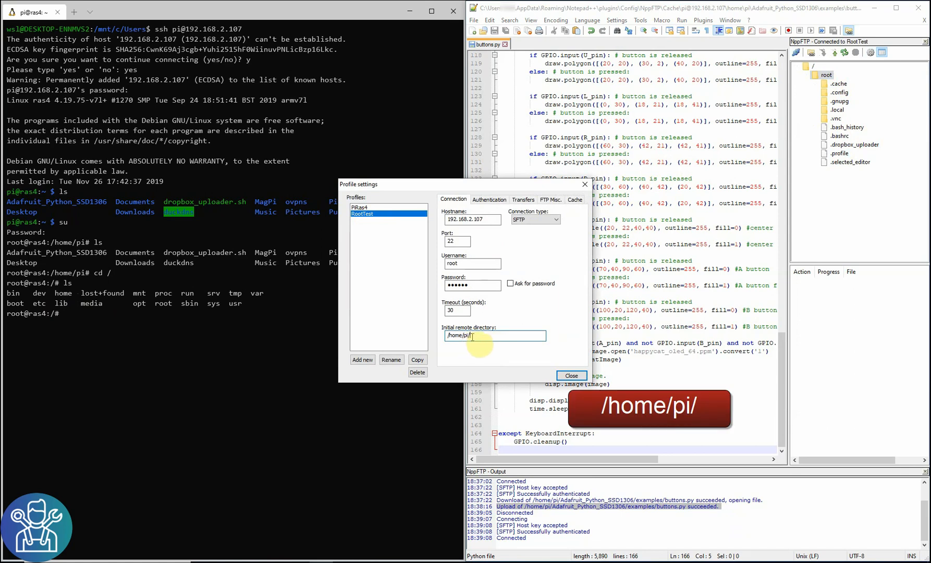
pyautogui.click(570, 375)
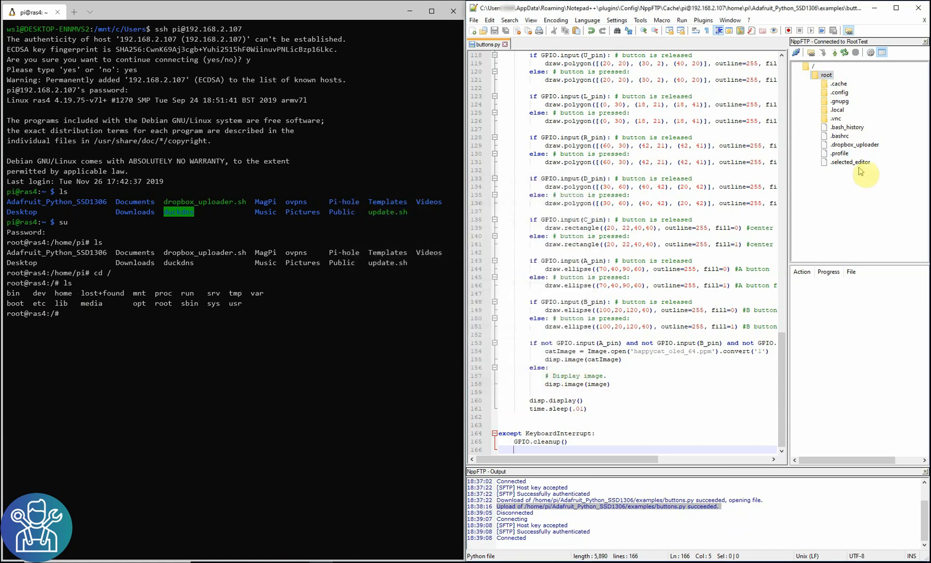
pyautogui.click(797, 53)
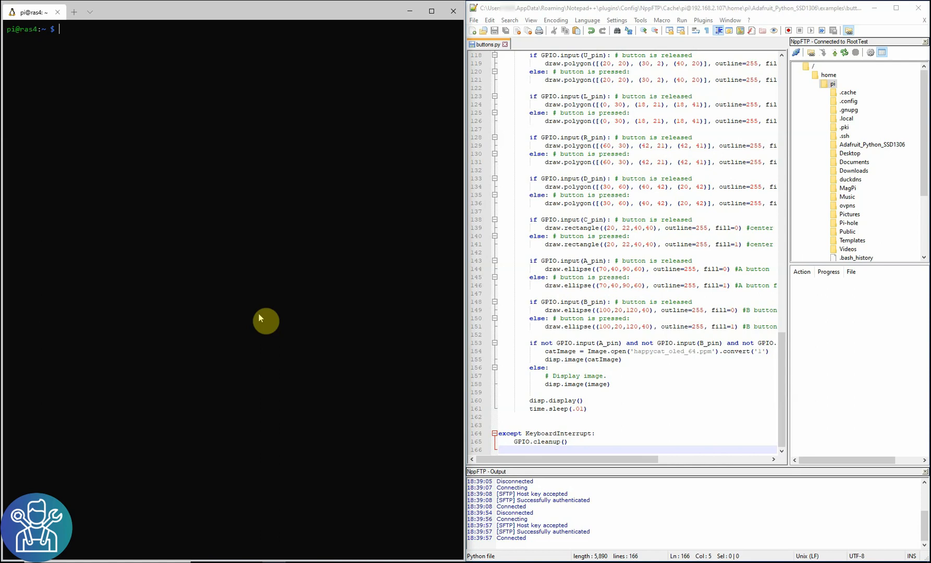
# Open /etc/ssh/sshd_config in nano with sudo to add PermitRootLogin yes.
pyautogui.write('sudo n')
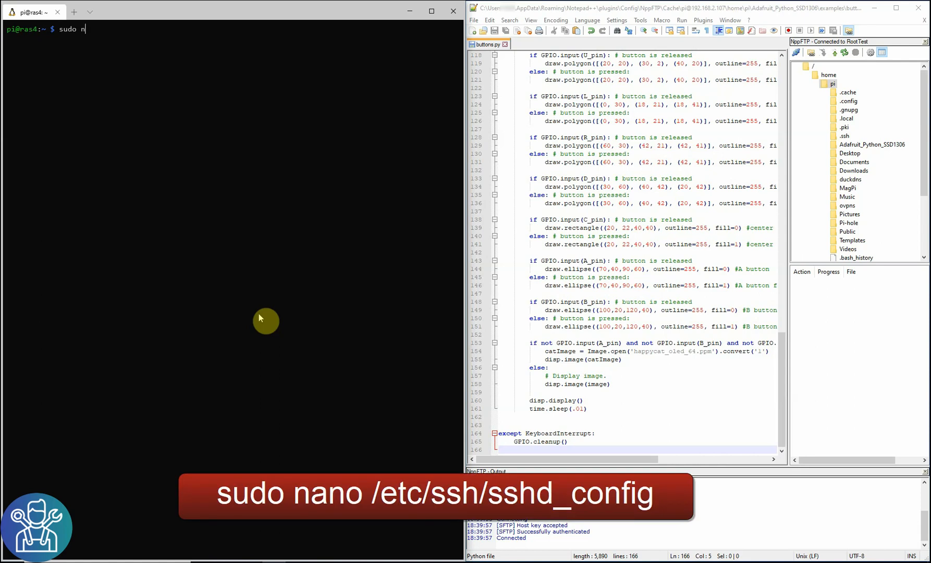
pyautogui.write('ano /')
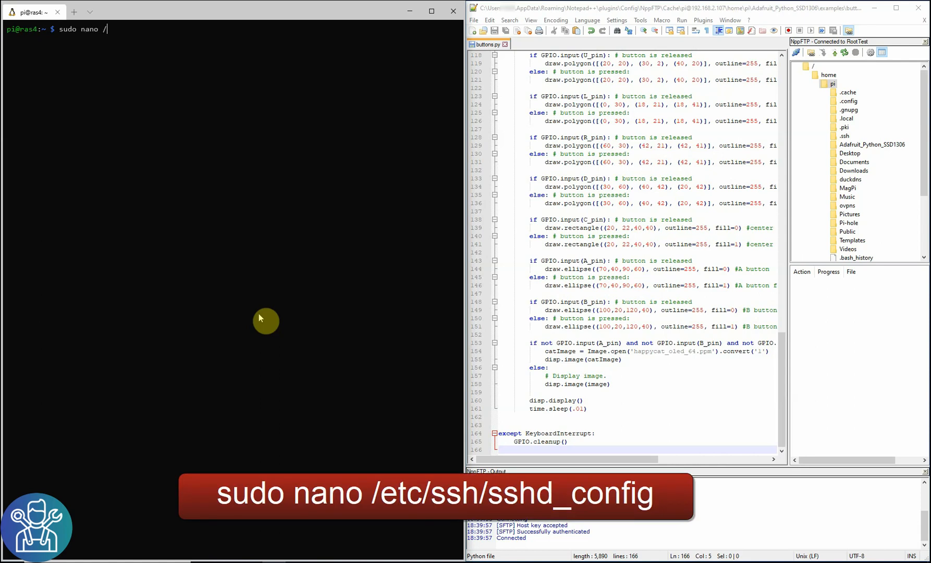
pyautogui.write('etc/')
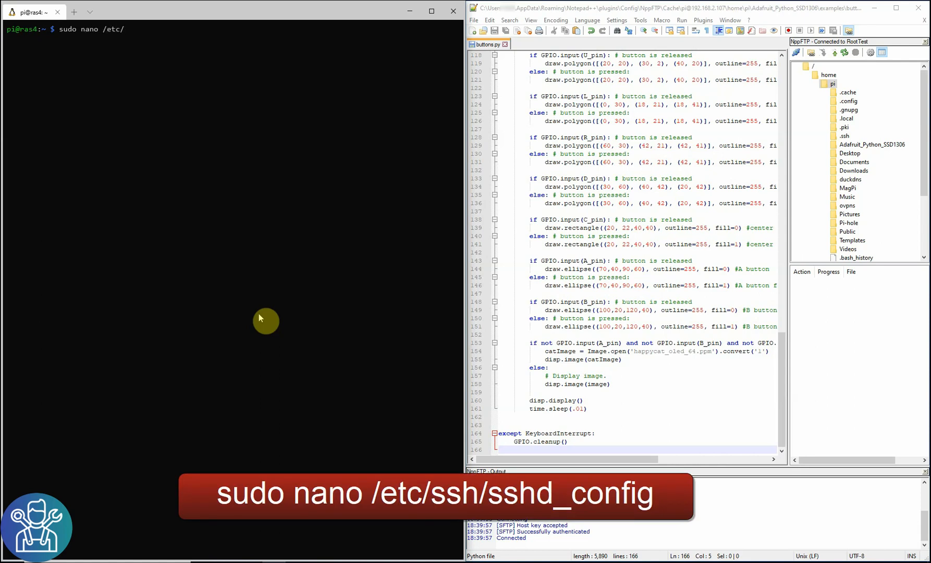
pyautogui.write('ssh/')
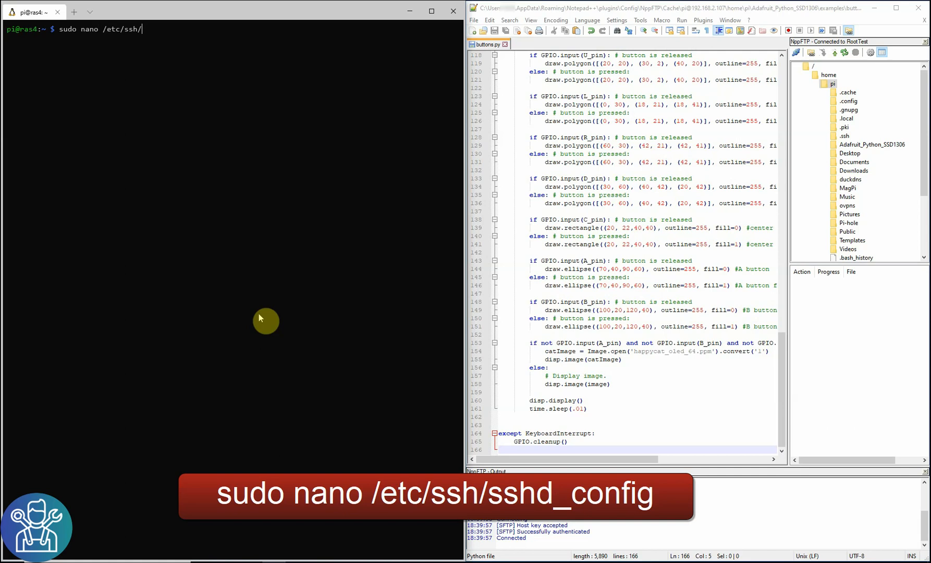
pyautogui.write('s')
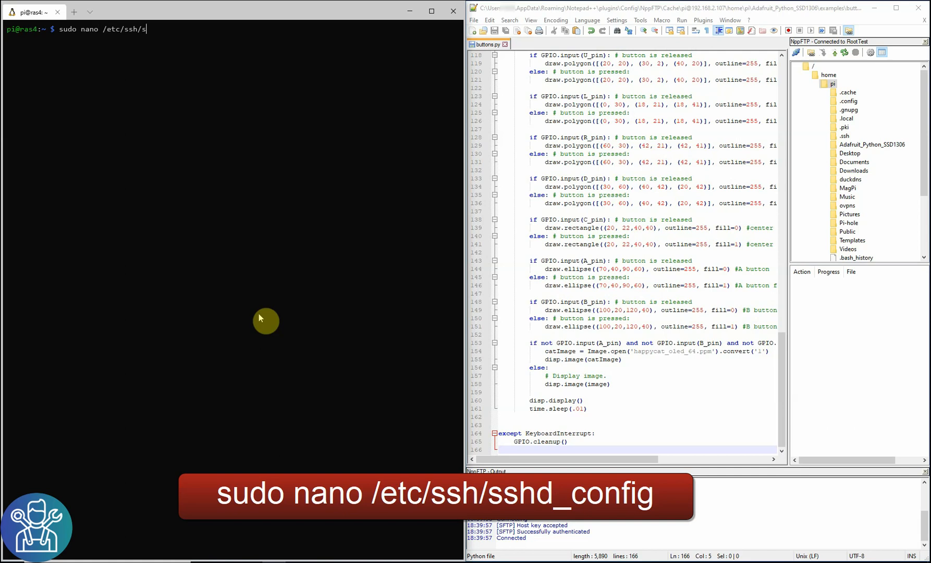
pyautogui.write('hd_config')
pyautogui.write('PermitRootLogin yes')
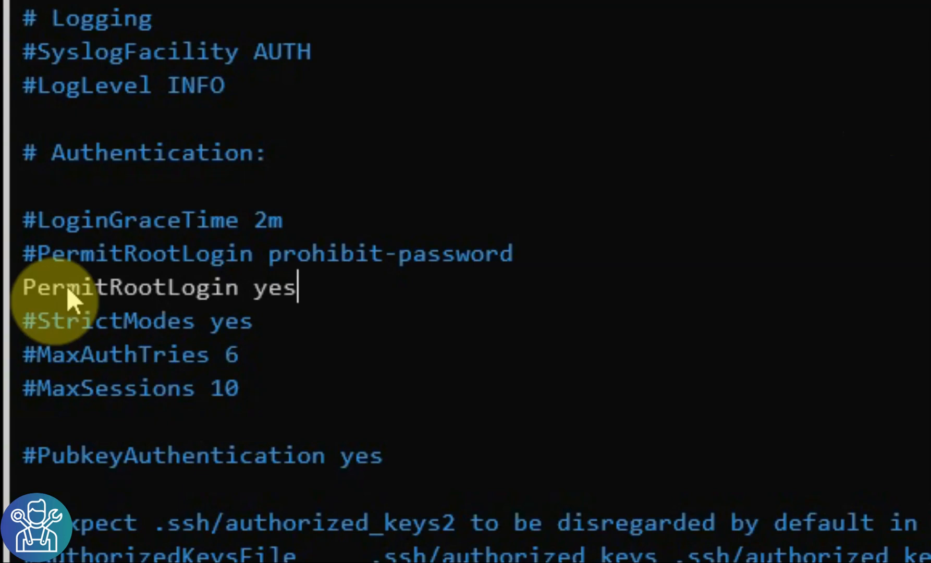
pyautogui.moveTo(42, 273)
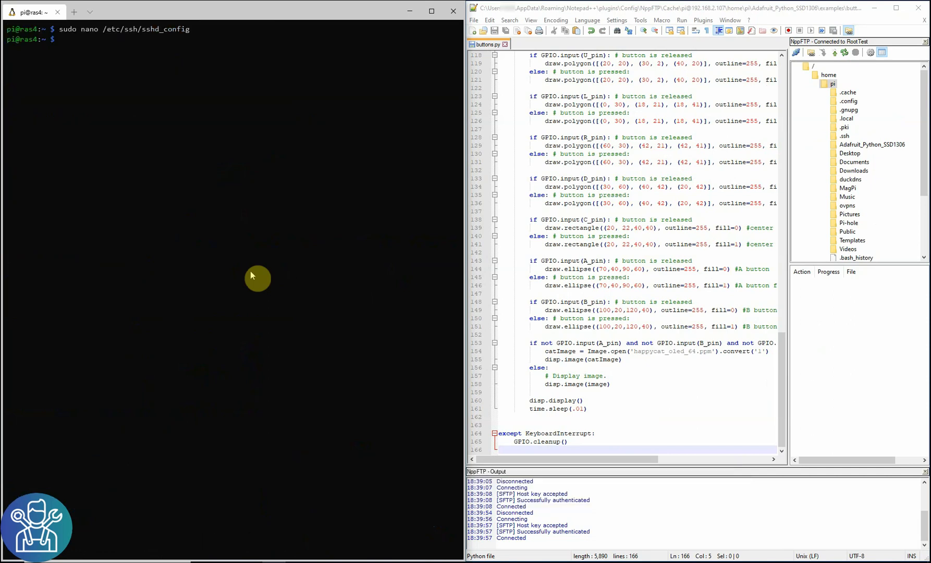
pyautogui.moveTo(650, 145)
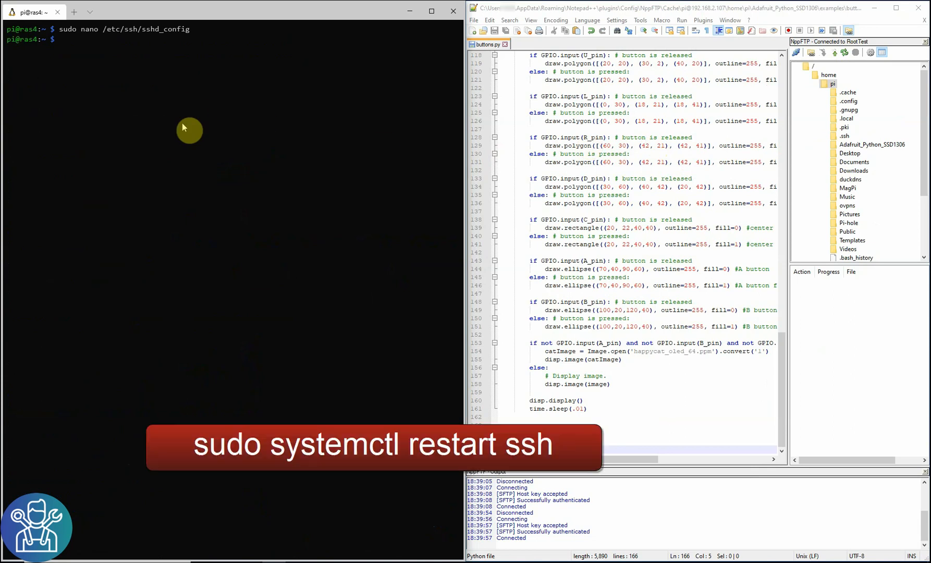
# Enter the command systemctl restart sshd at the Pi shell prompt.
pyautogui.write('systemctl')
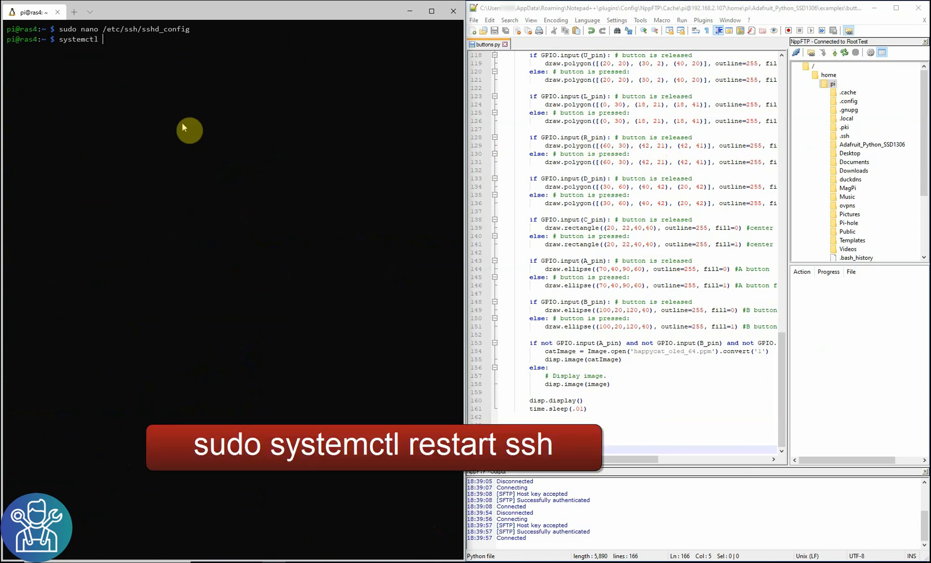
pyautogui.write('restart')
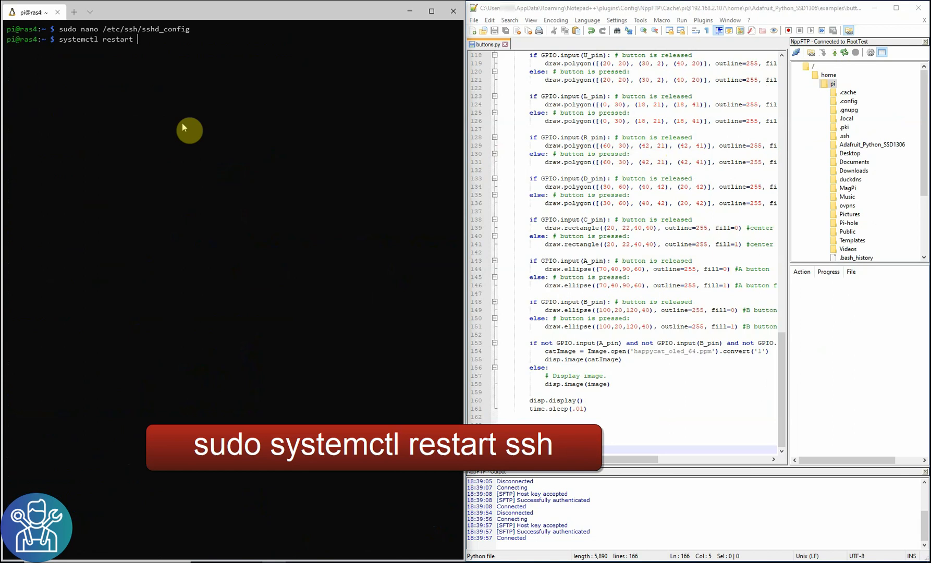
pyautogui.write('sshd')
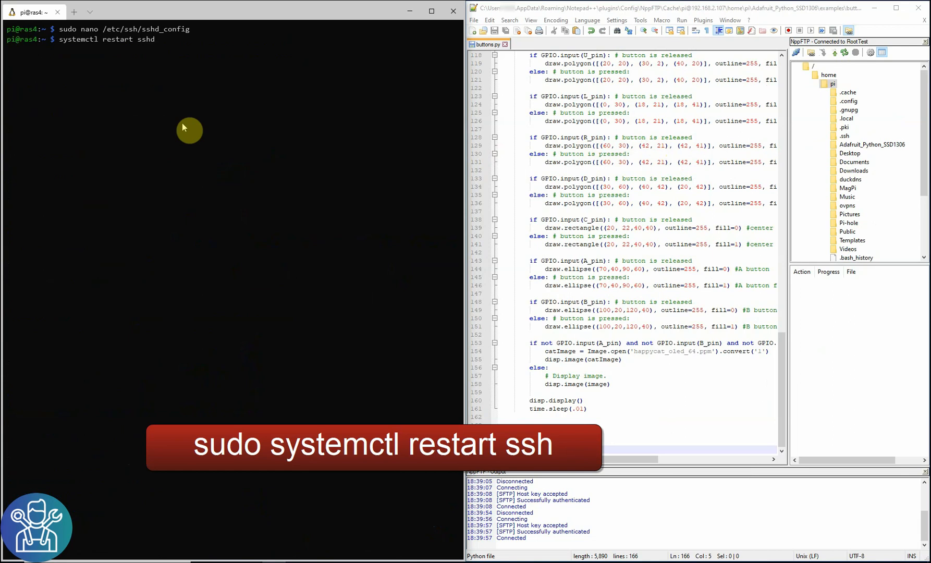